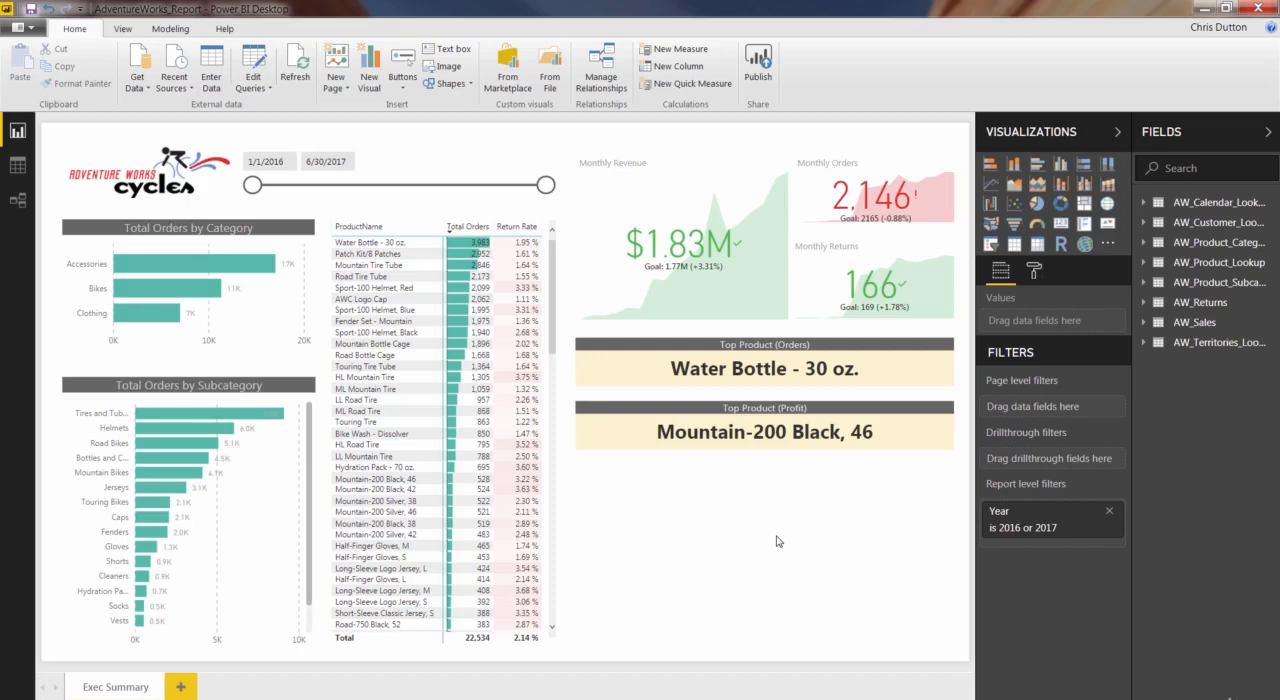
mouse_move(1044, 138)
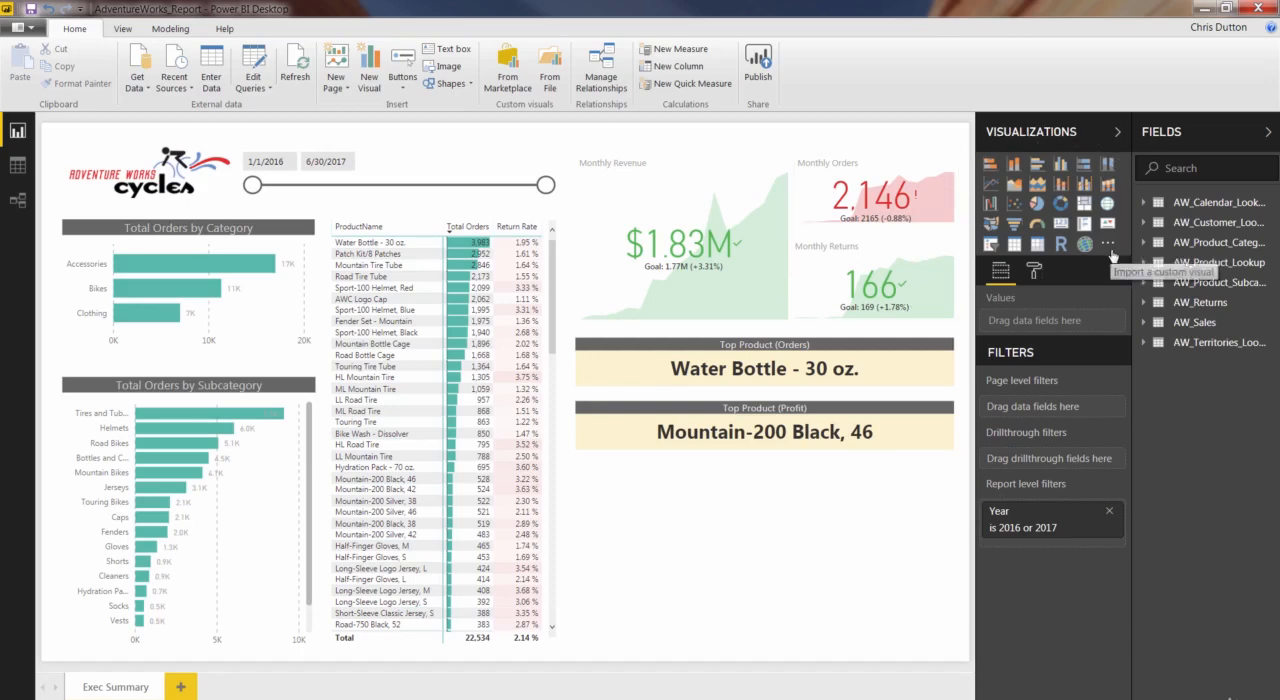
mouse_move(1108, 204)
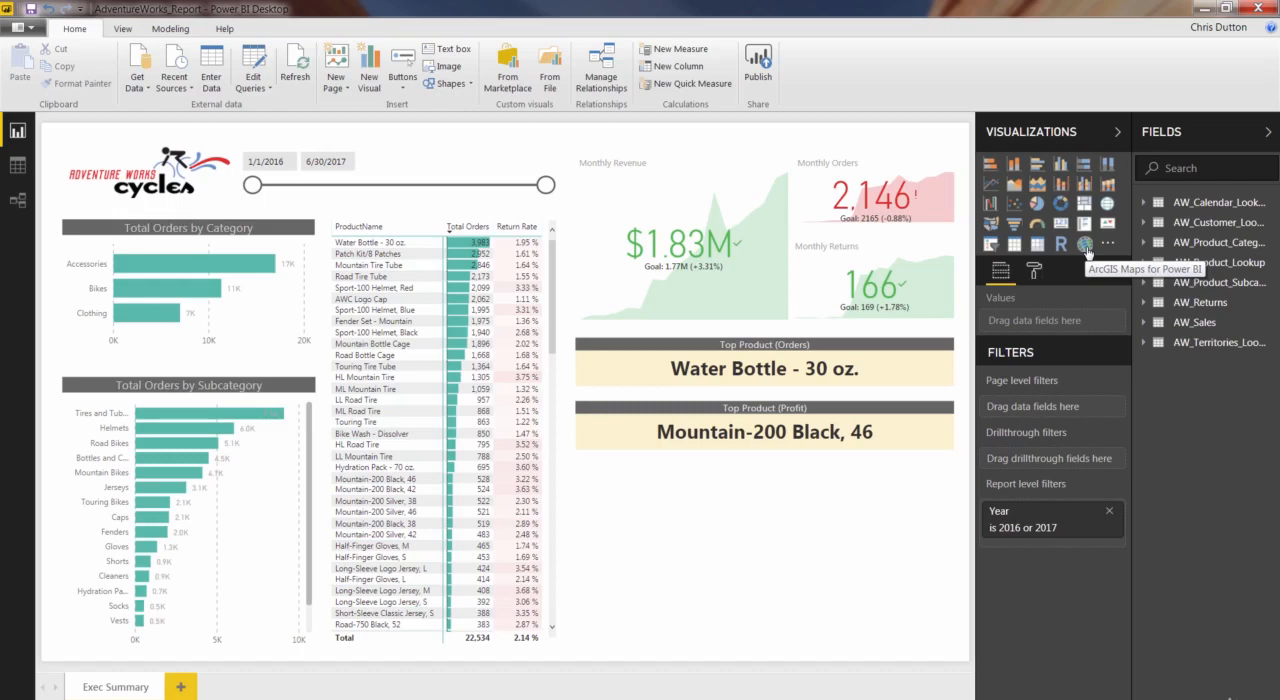
mouse_move(1128, 238)
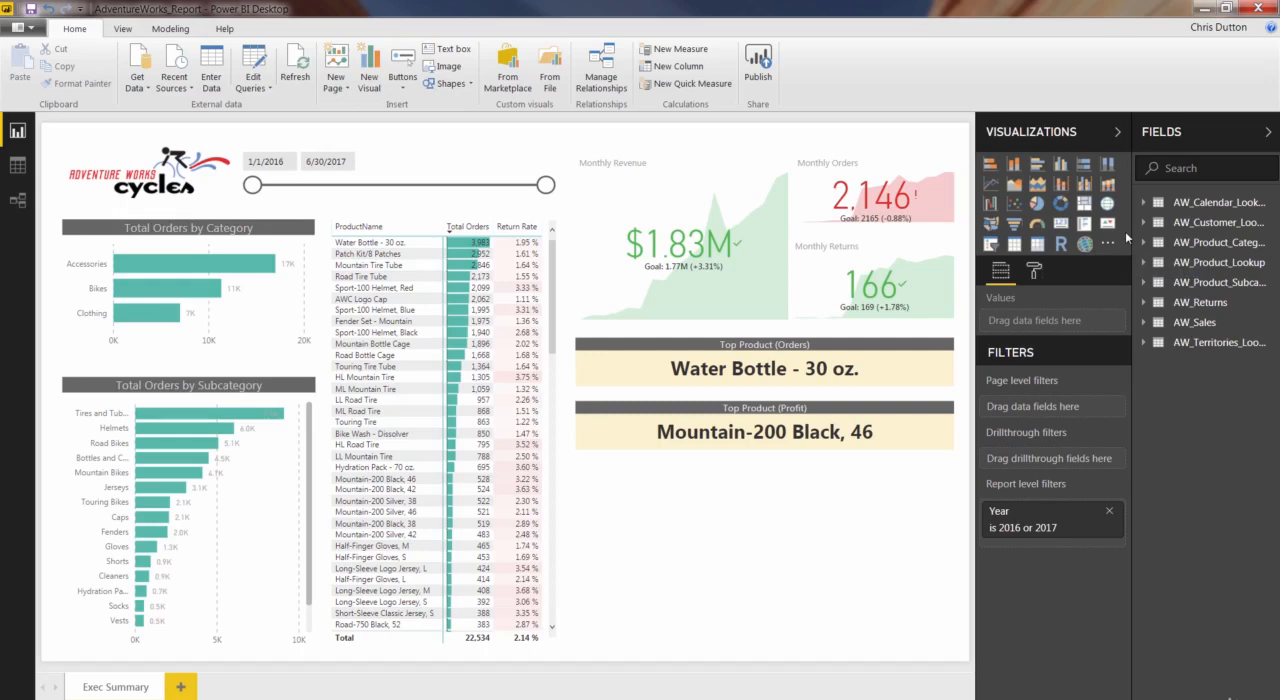
mouse_move(1108, 204)
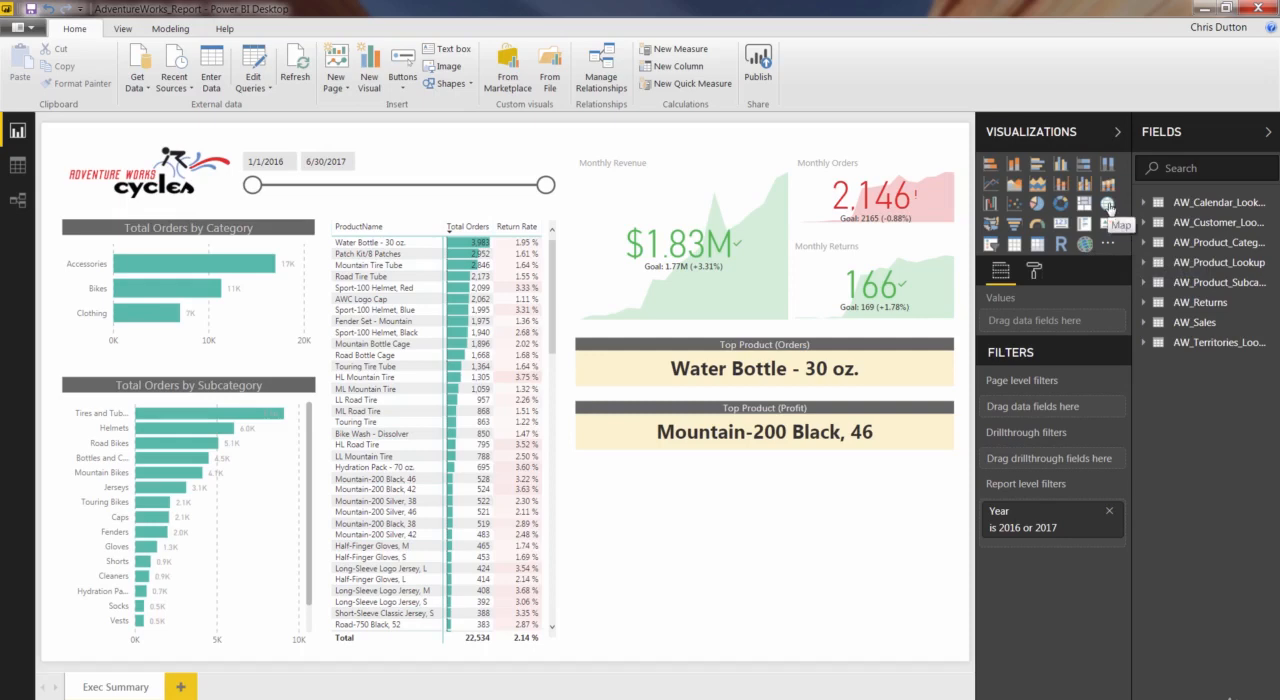
Insert a Map visual using Country from AW_Territories_Lookup as its Location
left_click(1108, 204)
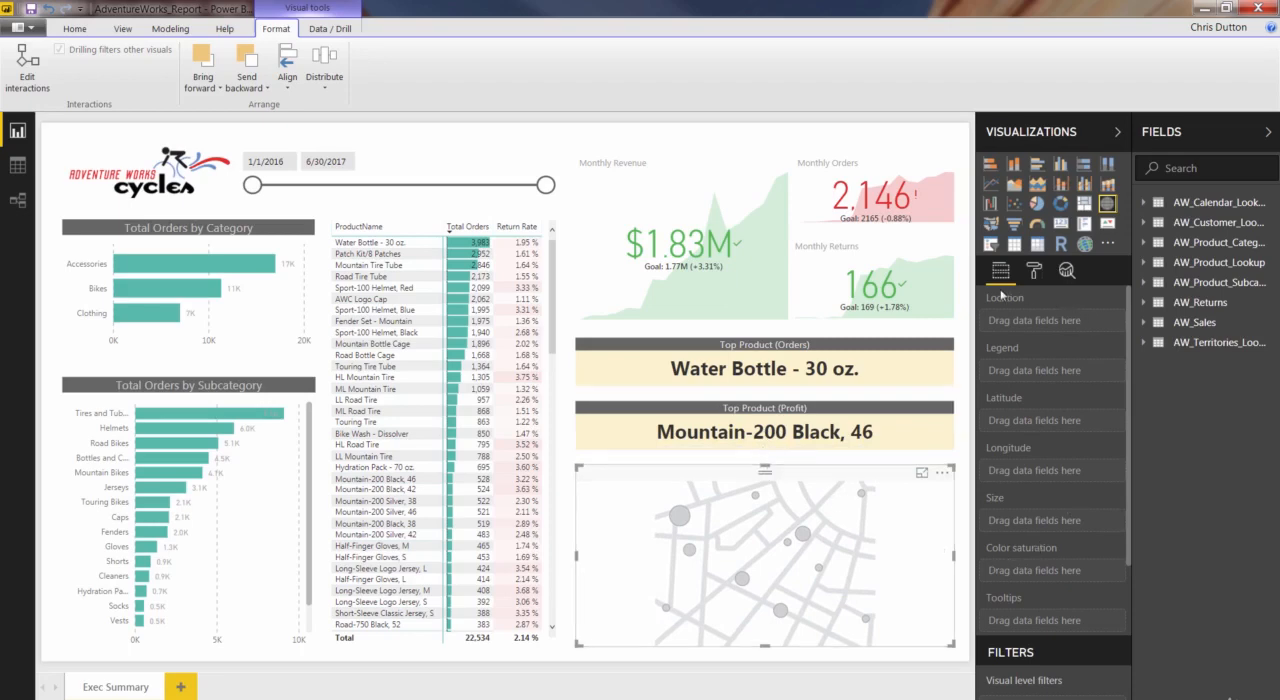
mouse_move(1058, 336)
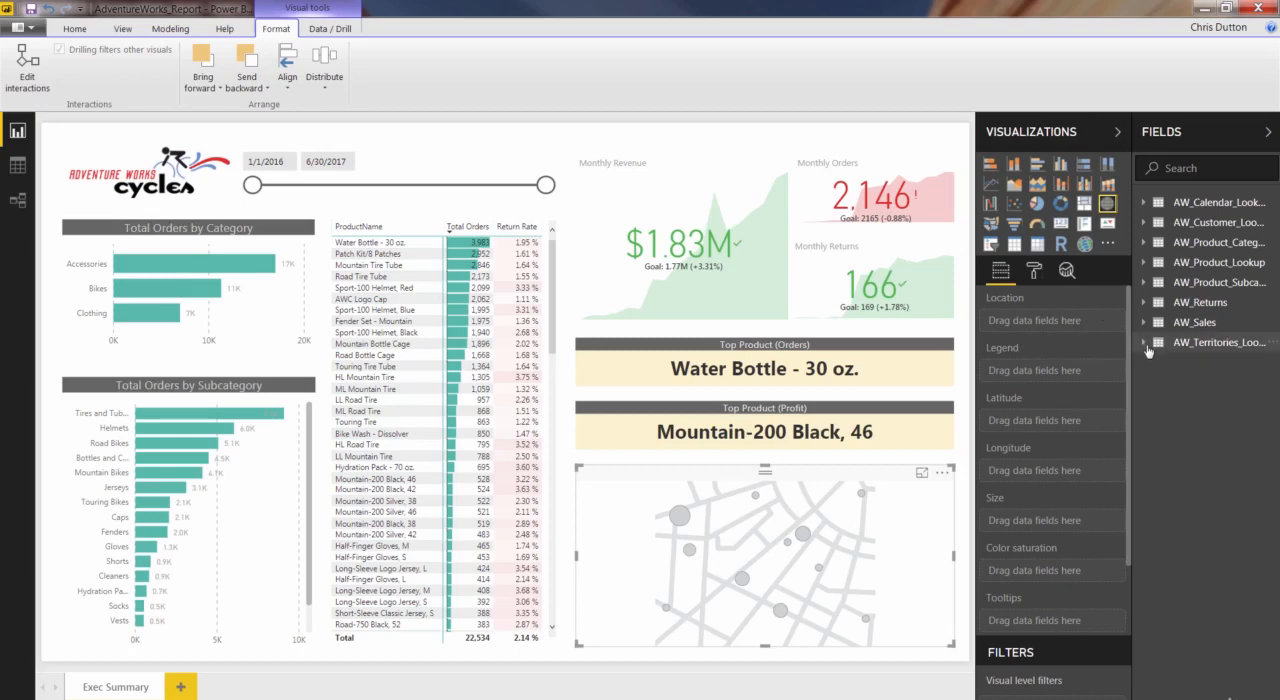
left_click(1144, 342)
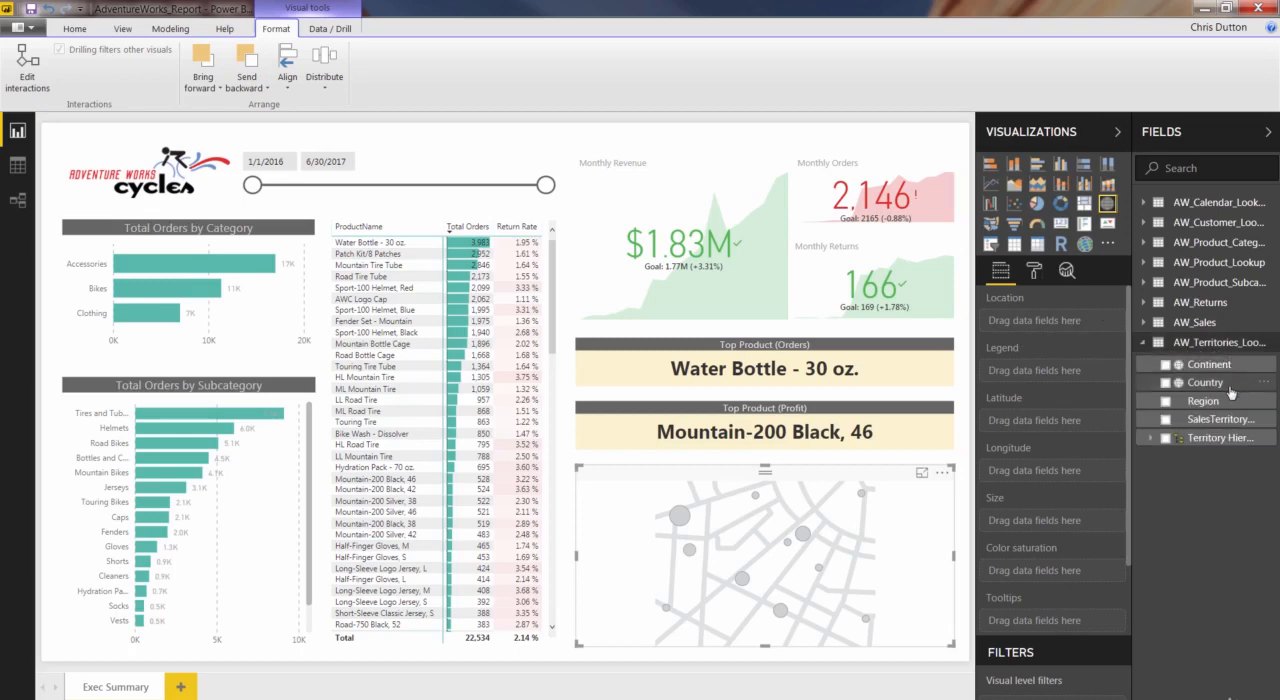
mouse_move(1204, 382)
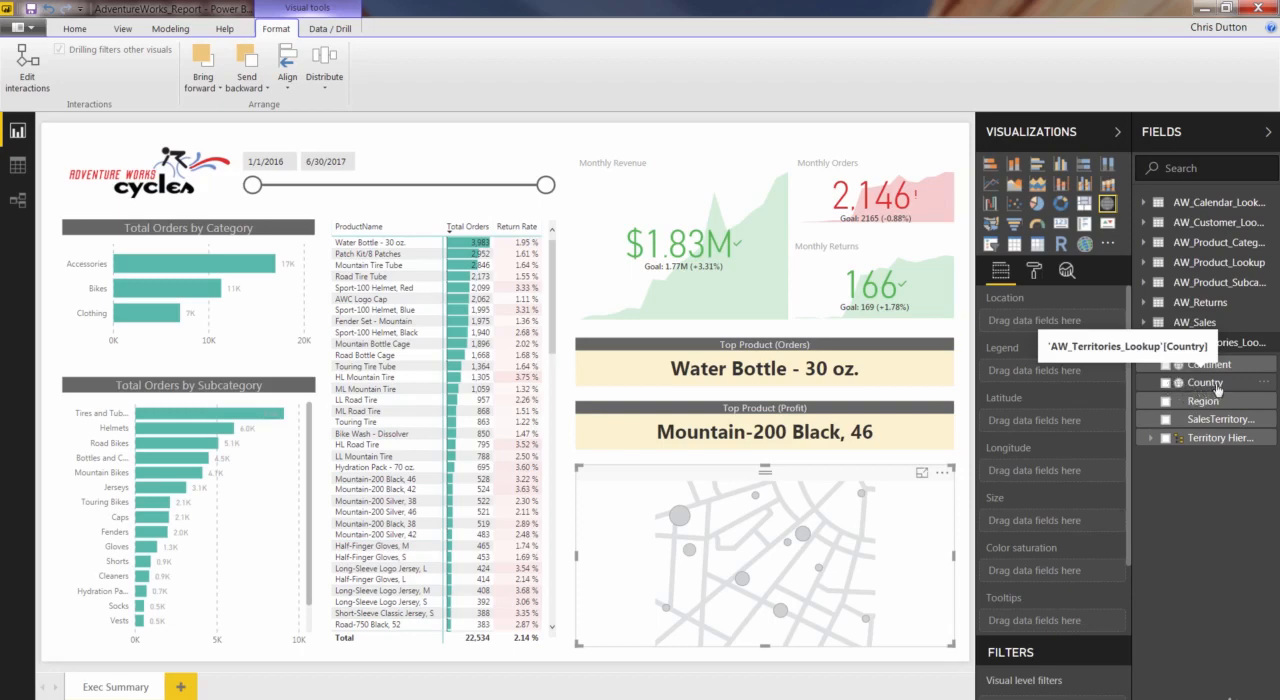
left_click_drag(1204, 382, 1030, 320)
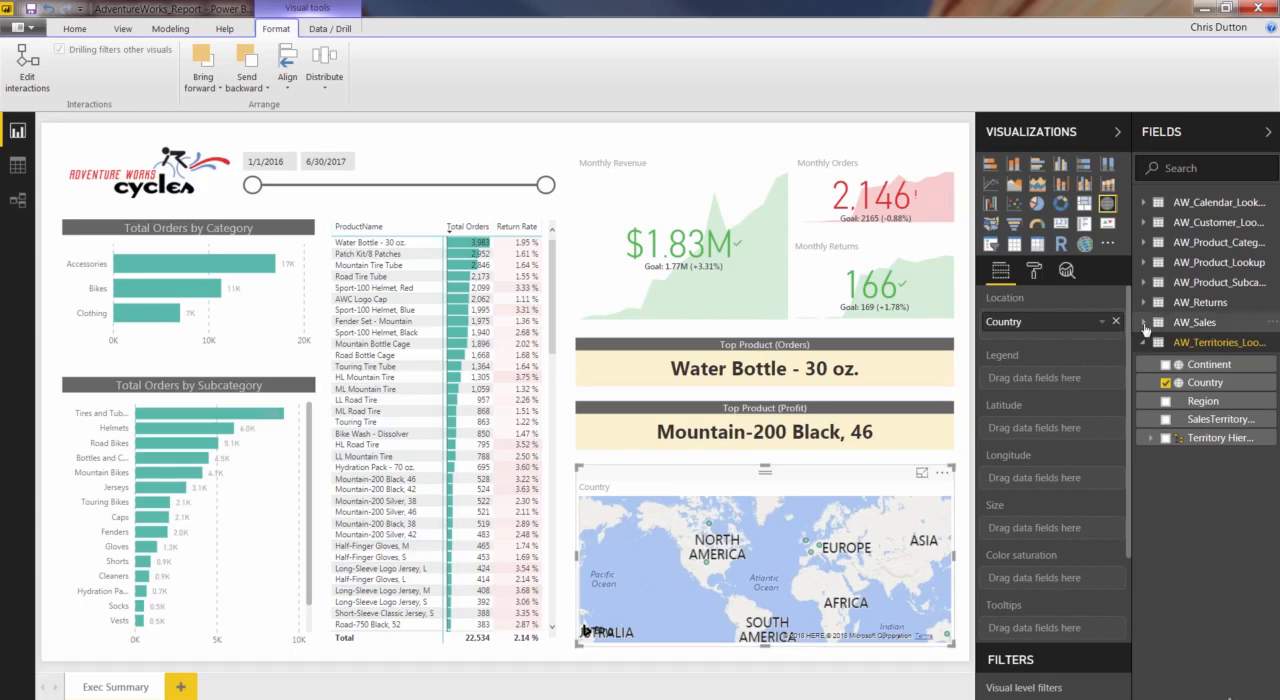
Size the map bubbles by the Total Orders measure from AW_Sales
left_click(1144, 322)
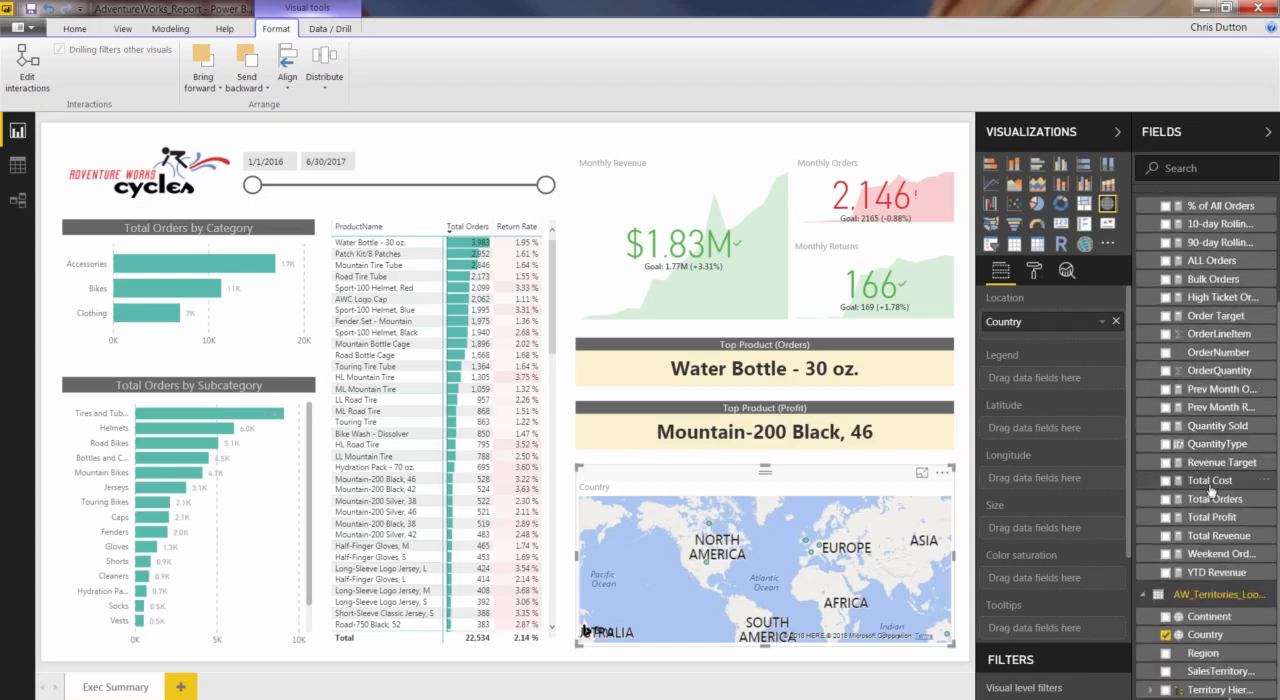
mouse_move(1216, 498)
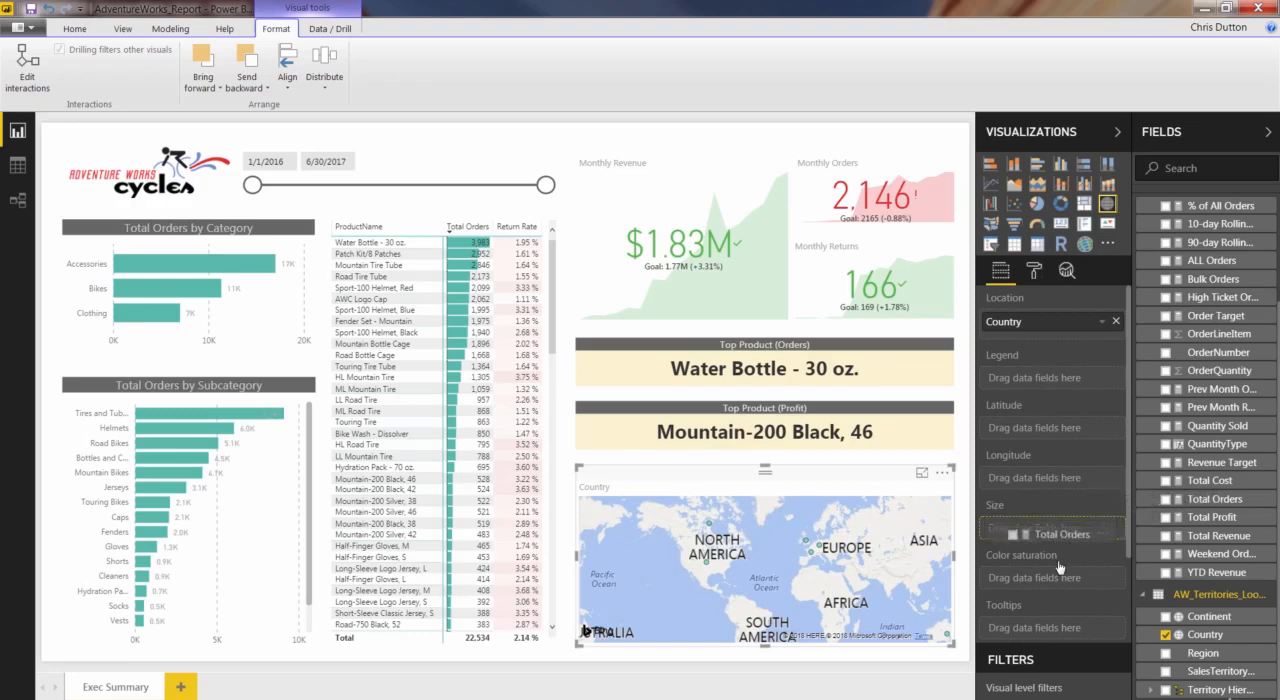
left_click_drag(1060, 532, 1052, 584)
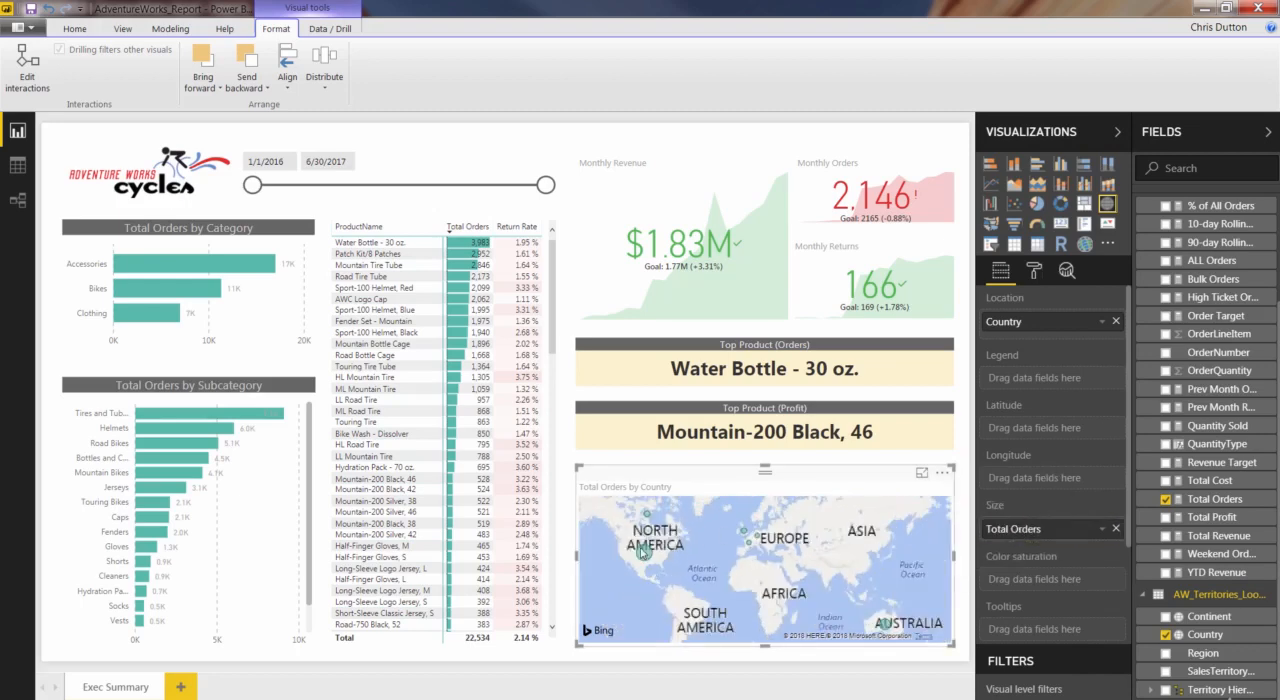
mouse_move(648, 548)
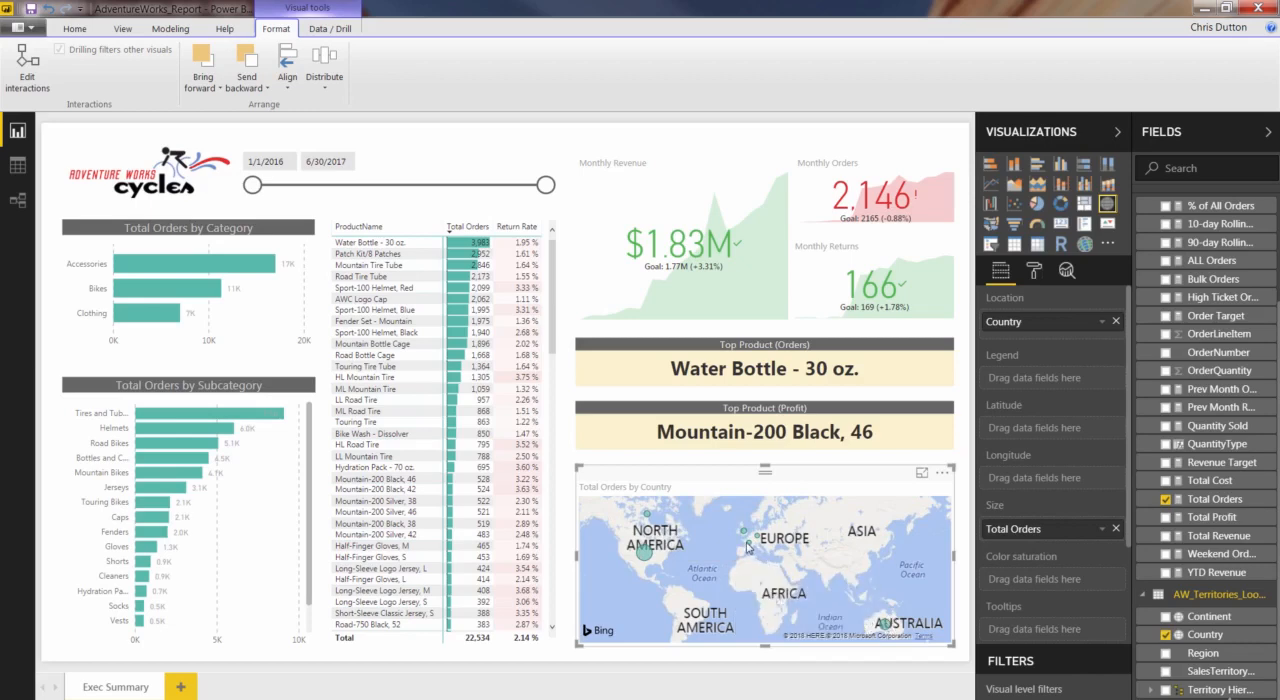
mouse_move(744, 544)
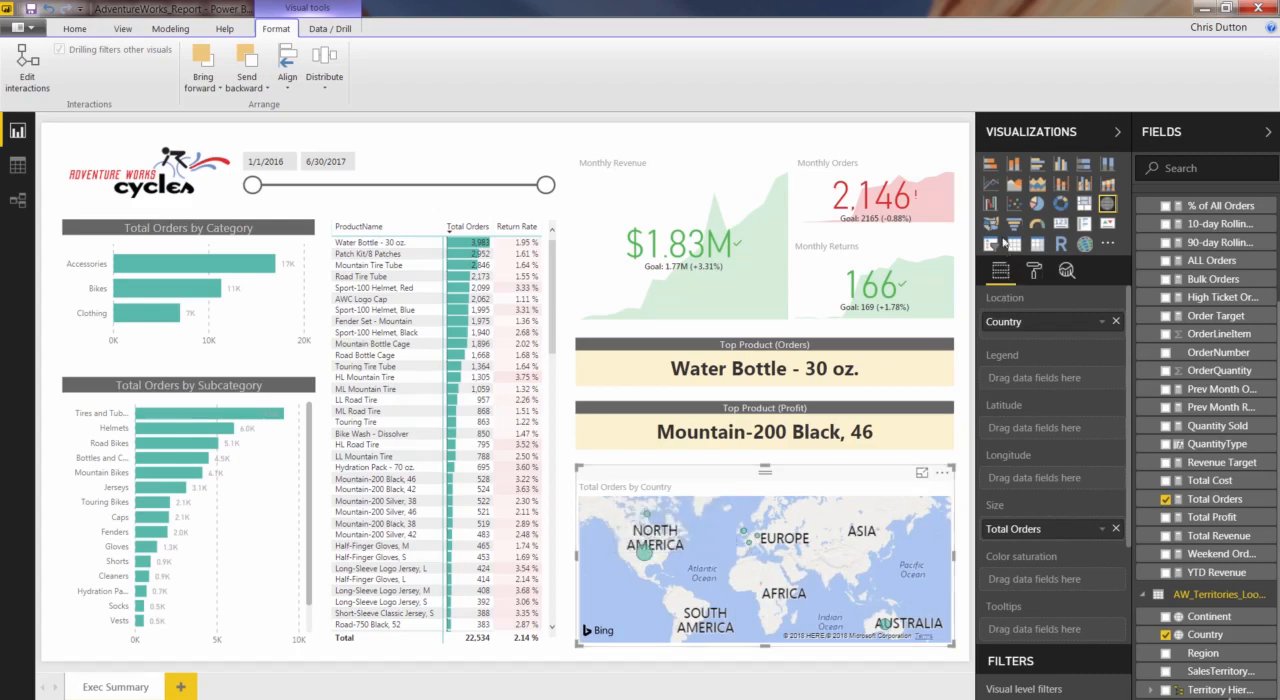
mouse_move(990, 226)
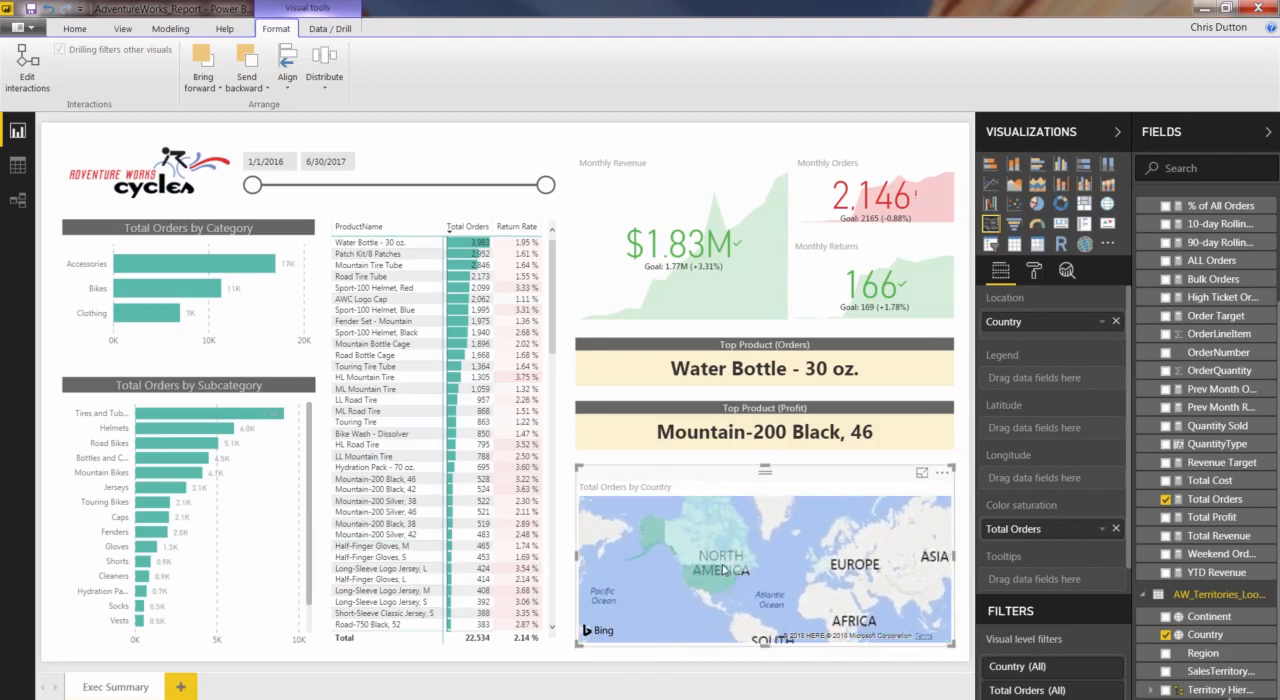
mouse_move(716, 572)
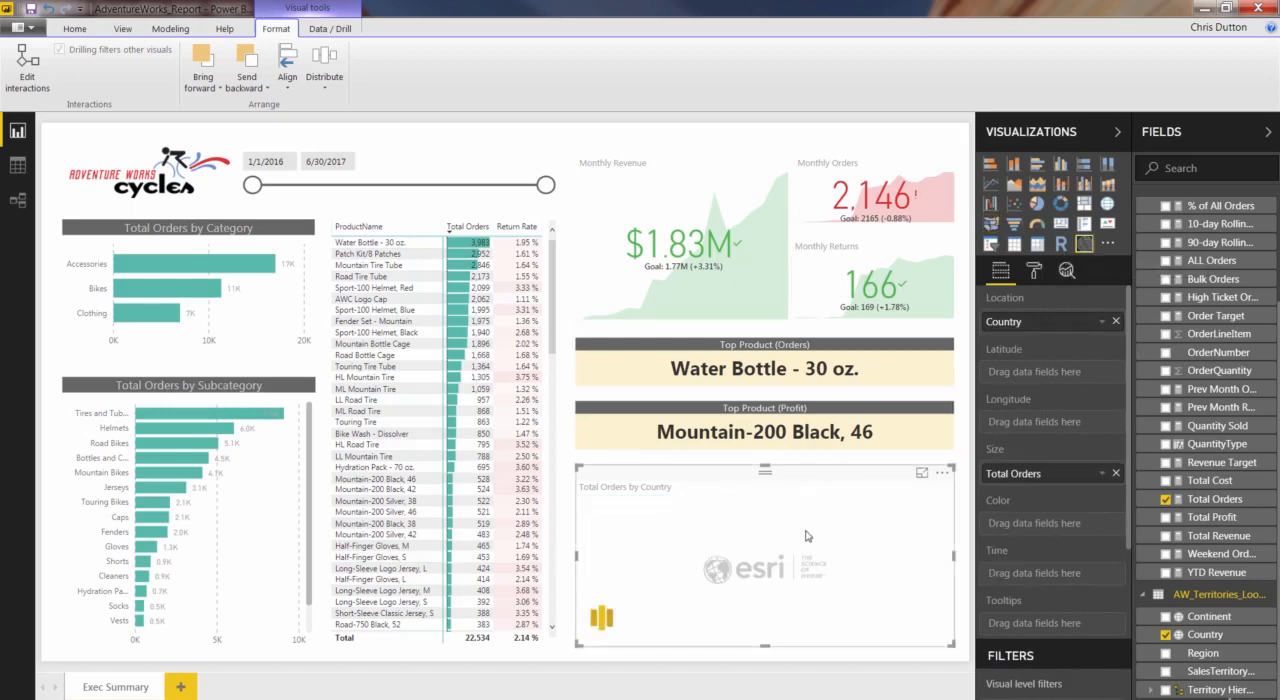
mouse_move(784, 570)
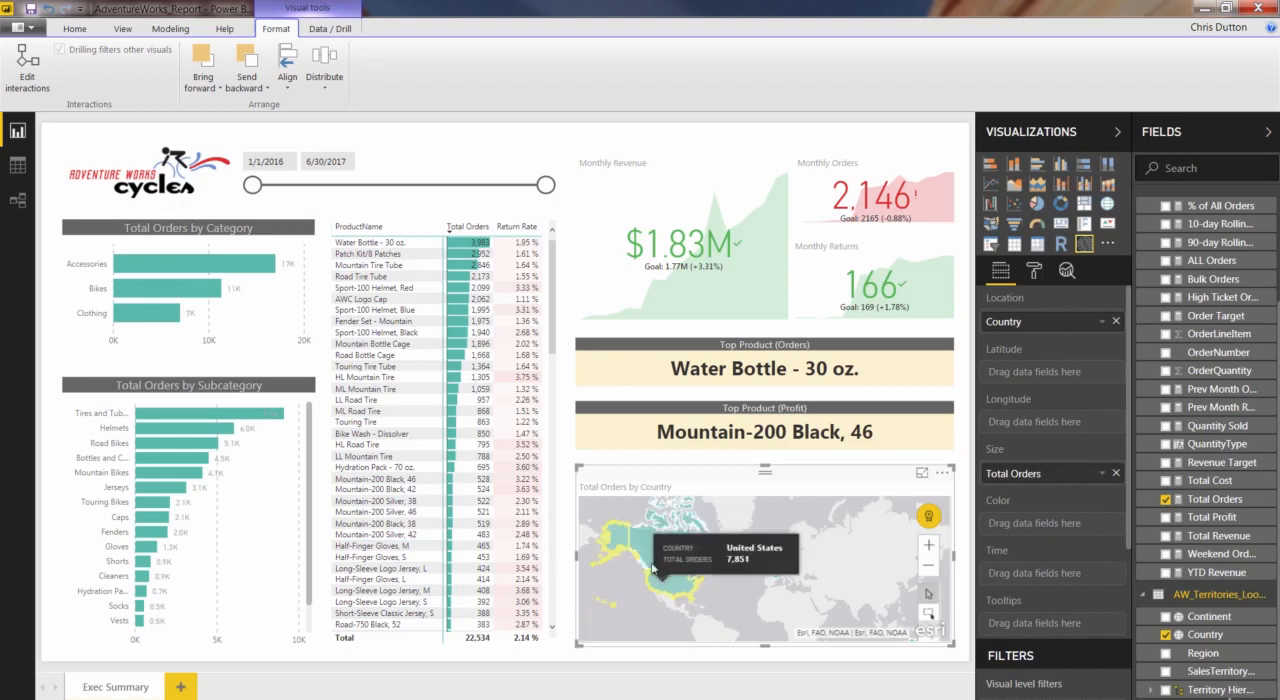
mouse_move(800, 568)
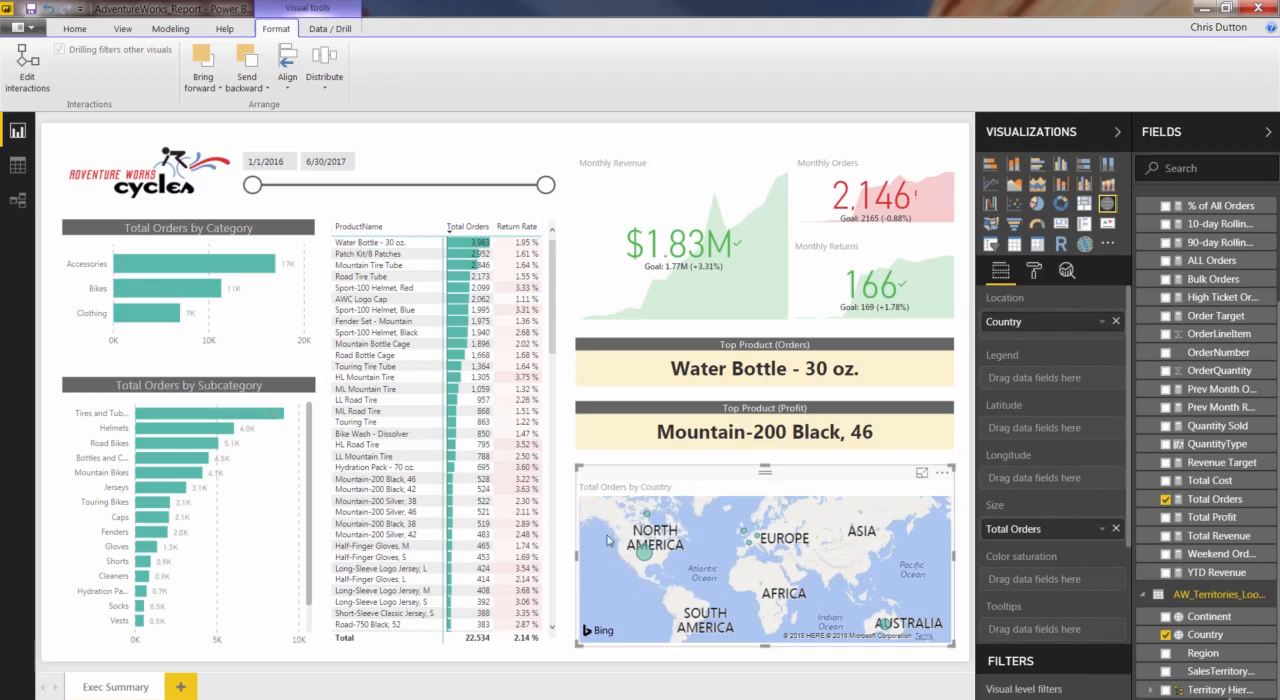
mouse_move(844, 616)
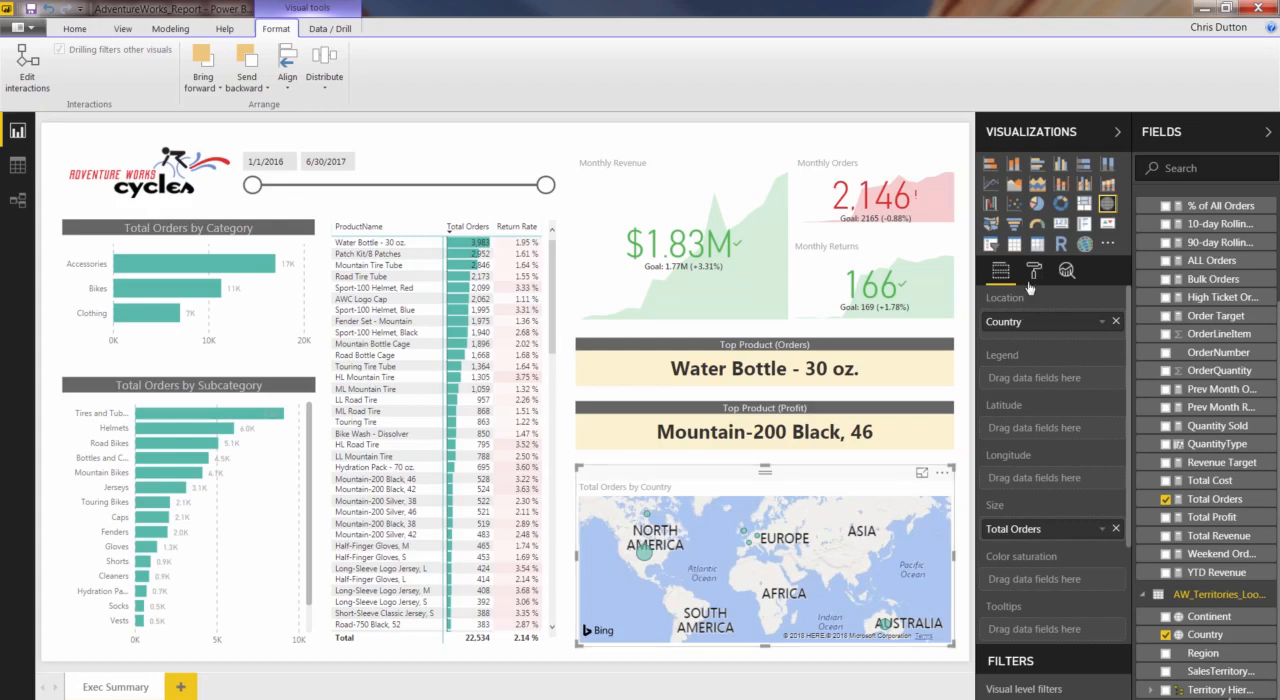
left_click(1034, 272)
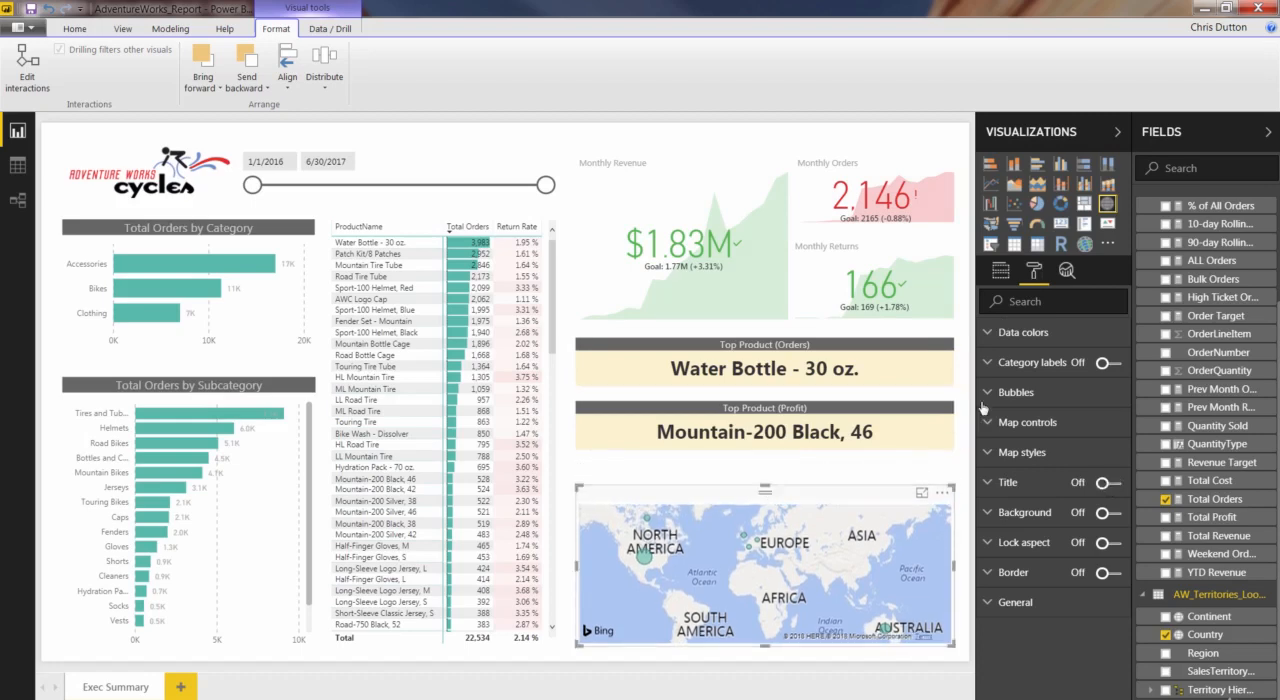
left_click(1000, 272)
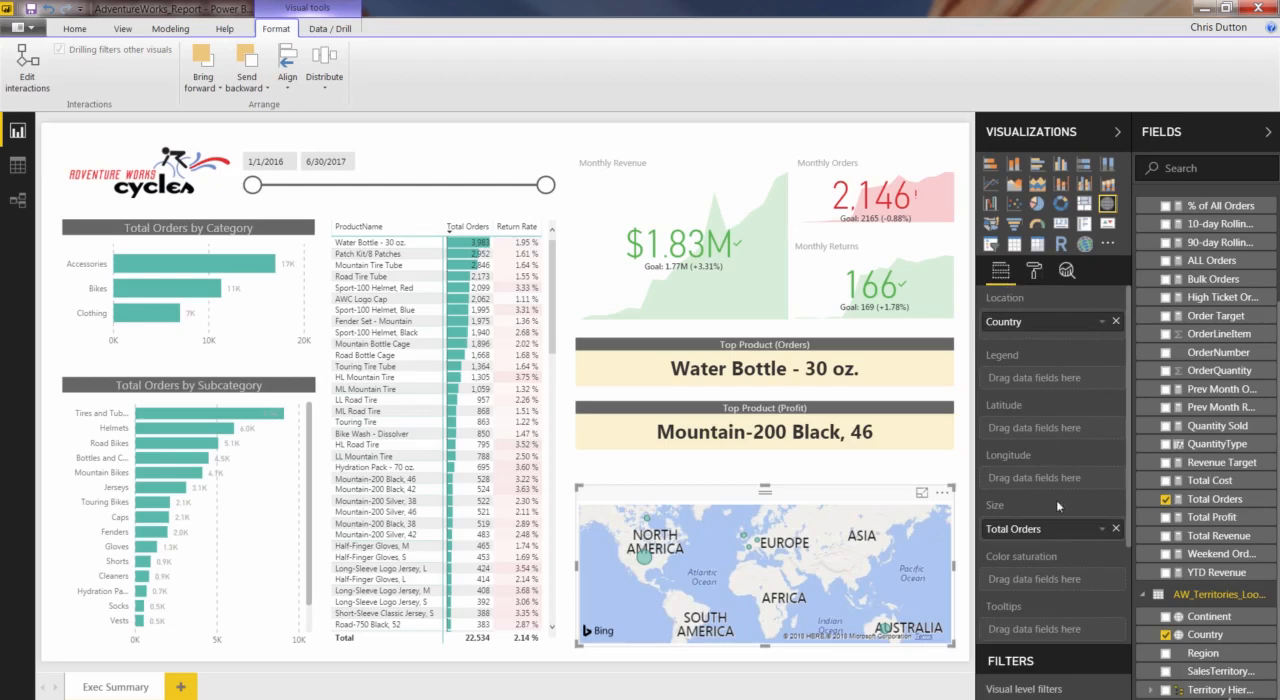
scroll("down", 3)
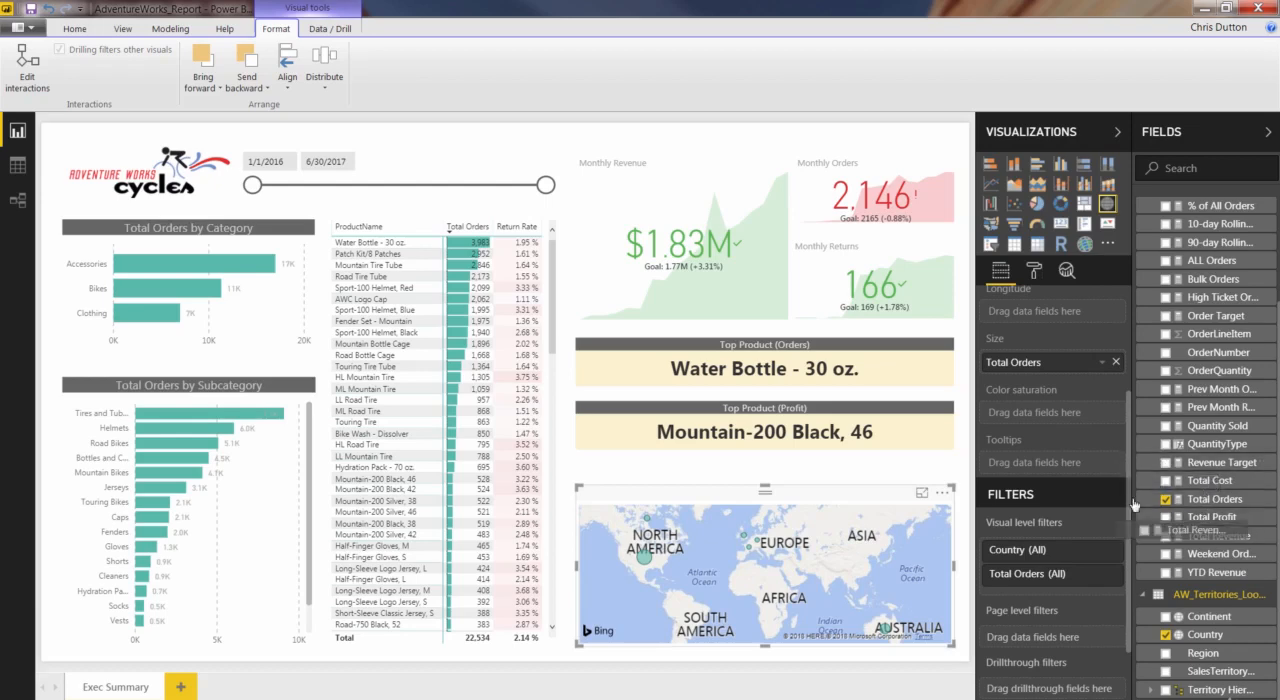
Add Total Revenue and Total Profit as tooltip fields on the map
left_click(1168, 536)
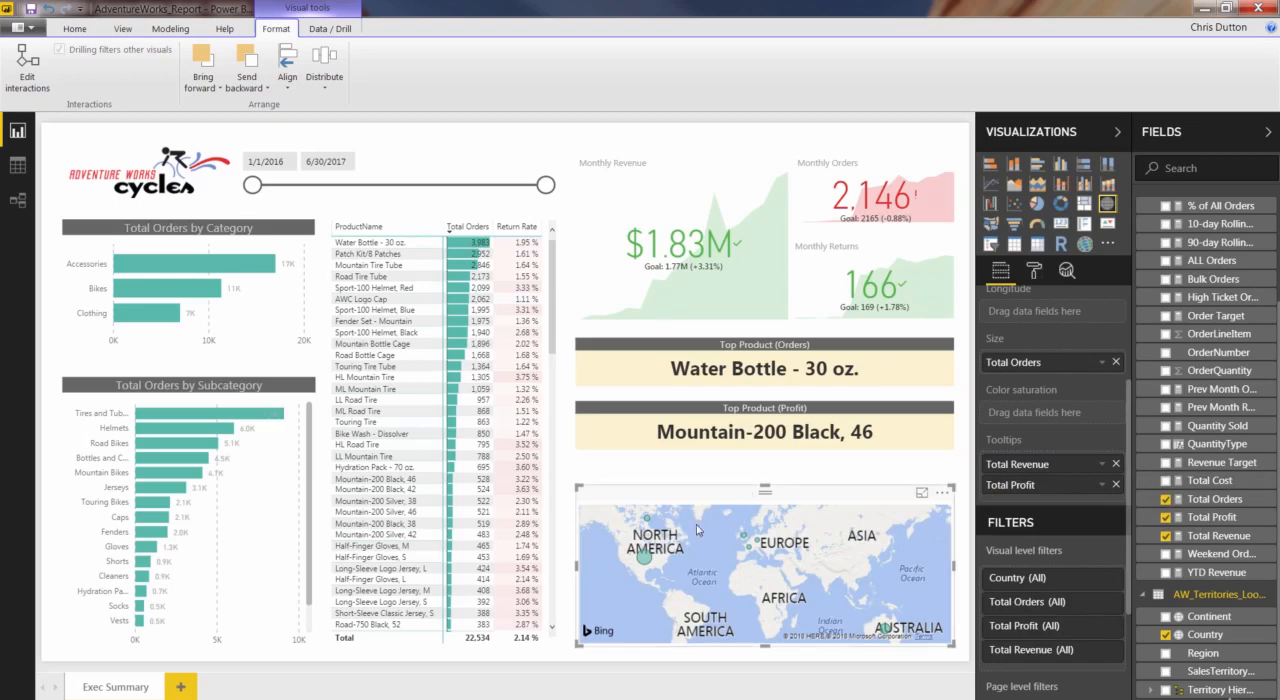
mouse_move(670, 556)
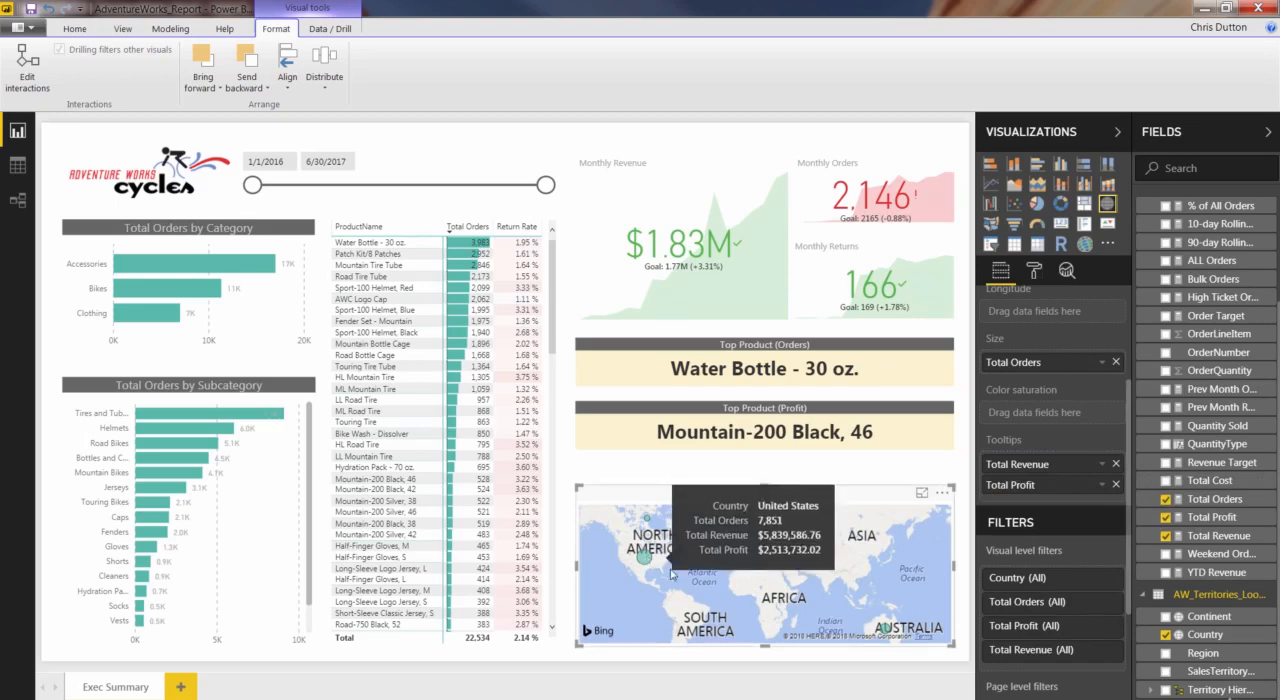
mouse_move(884, 632)
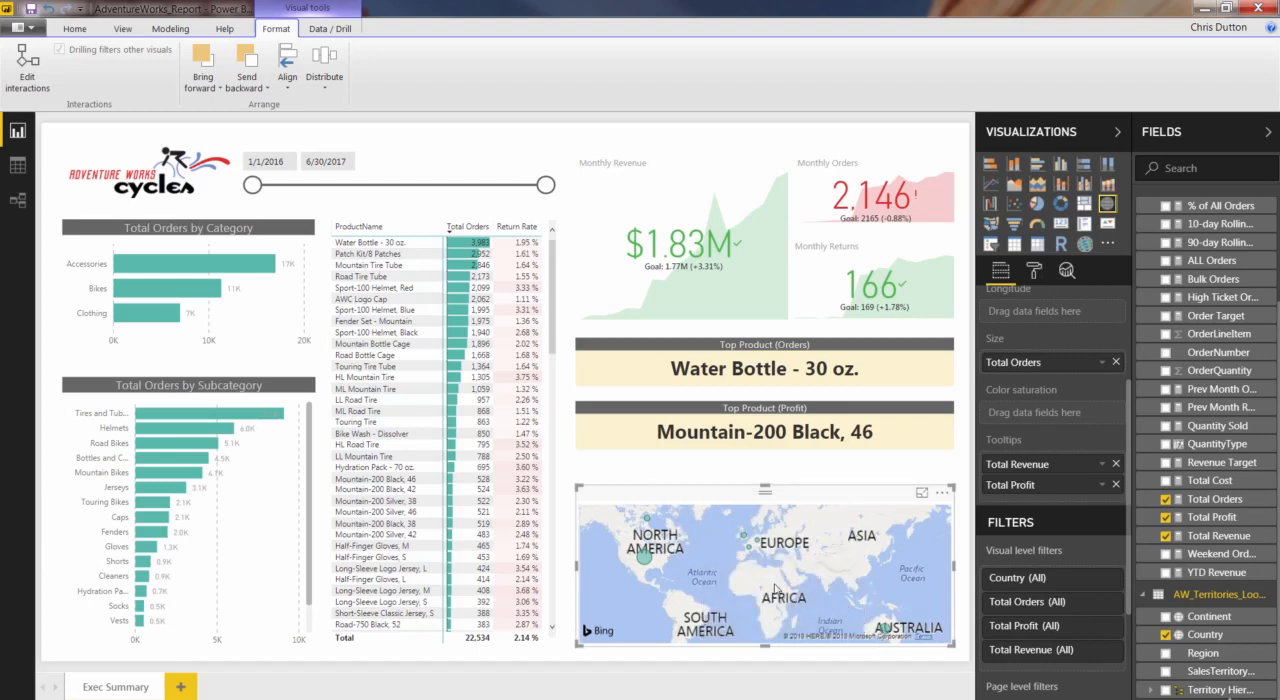
mouse_move(716, 468)
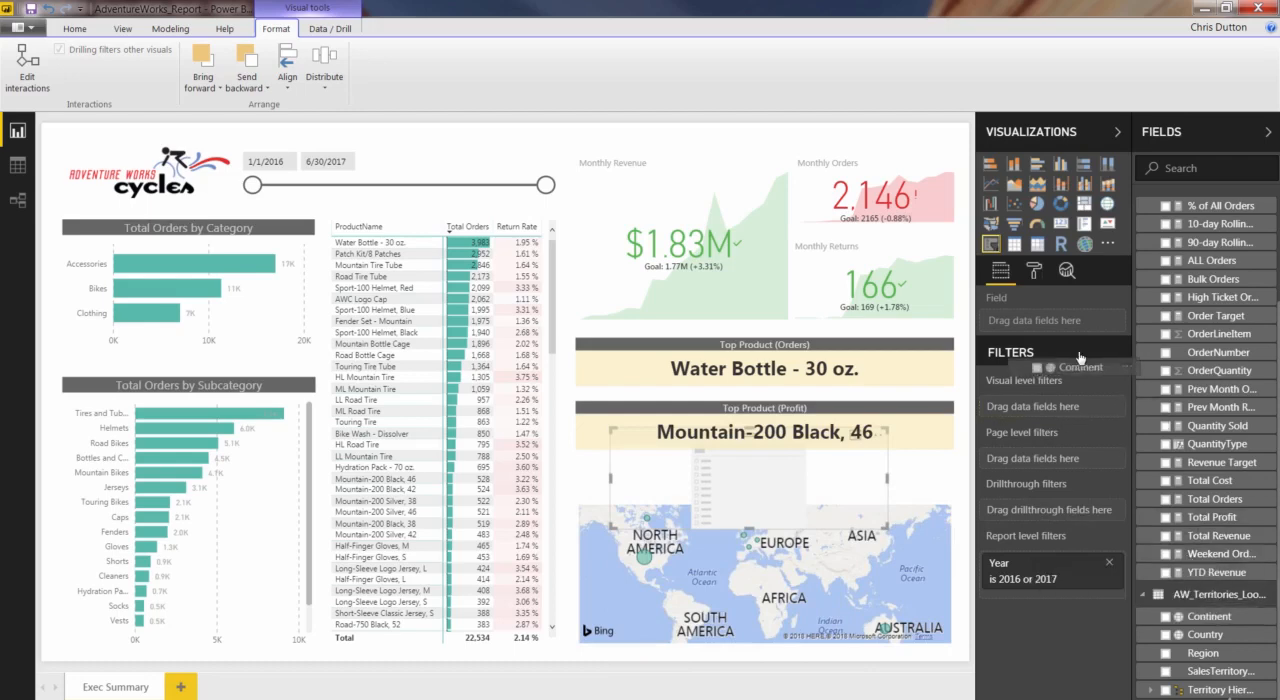
Feed the Continent field into the new slicer listing Europe, North America and Pacific
left_click_drag(1208, 616, 1050, 320)
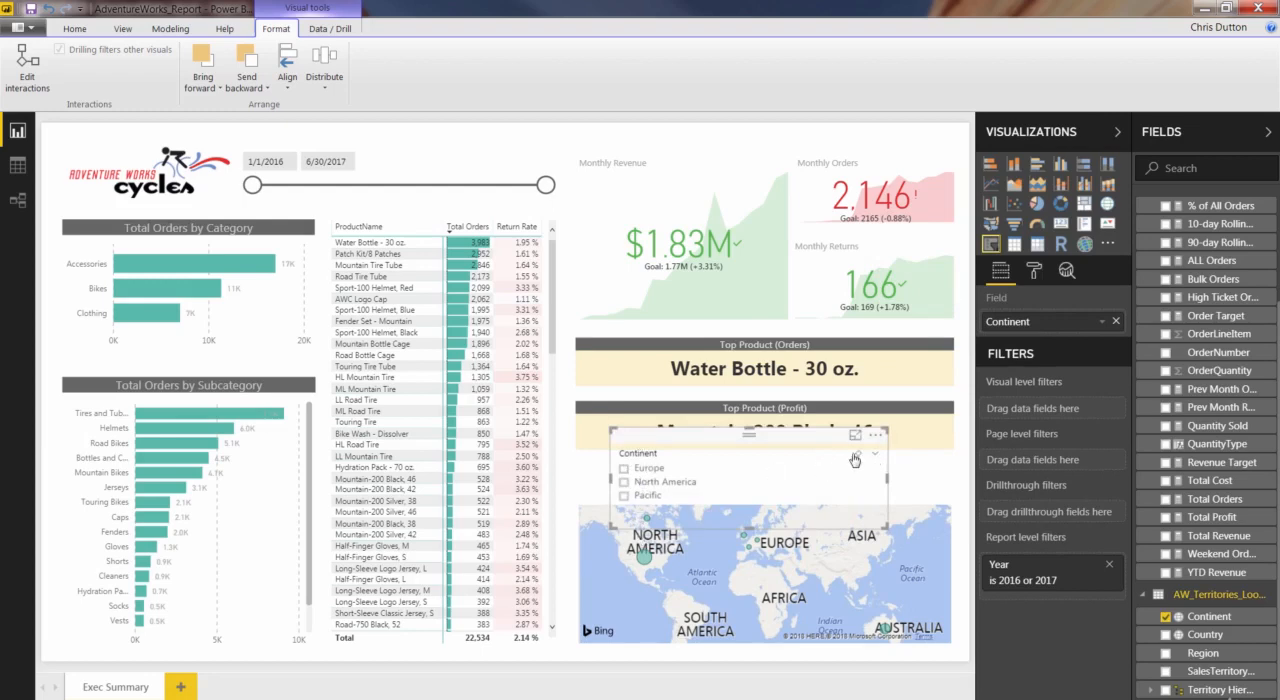
mouse_move(664, 482)
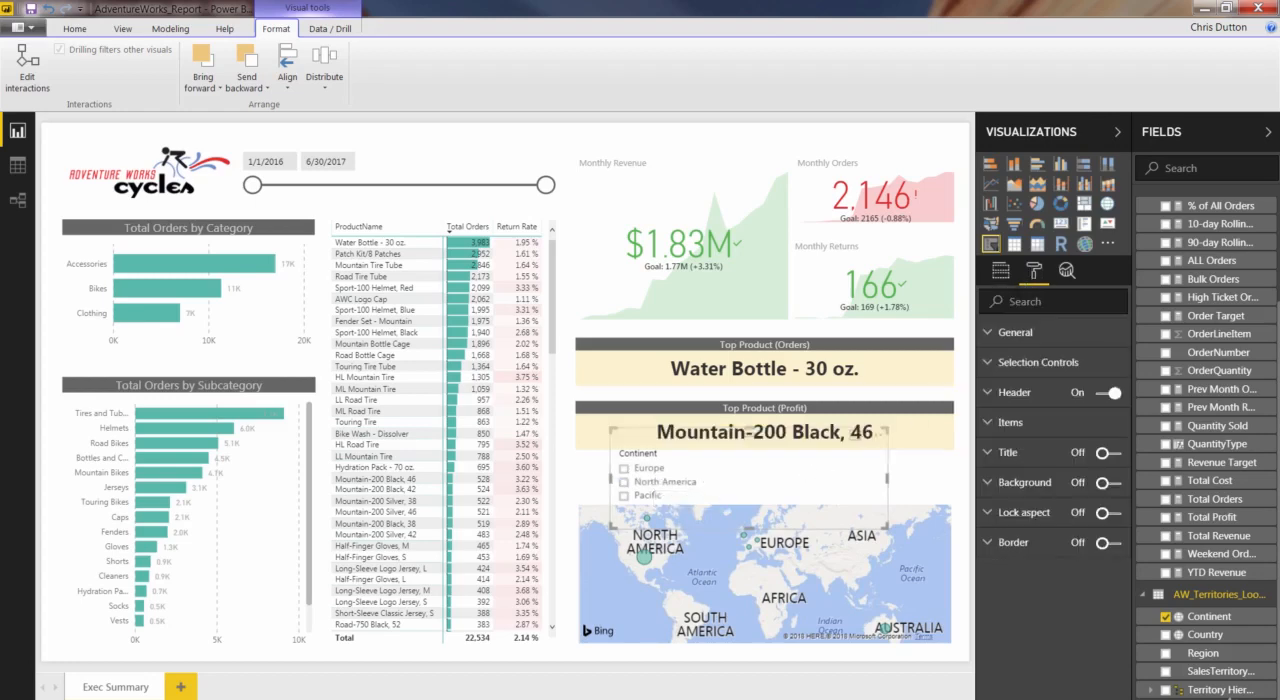
Make the slicer Horizontal and turn Show "Select All" on
left_click(1014, 332)
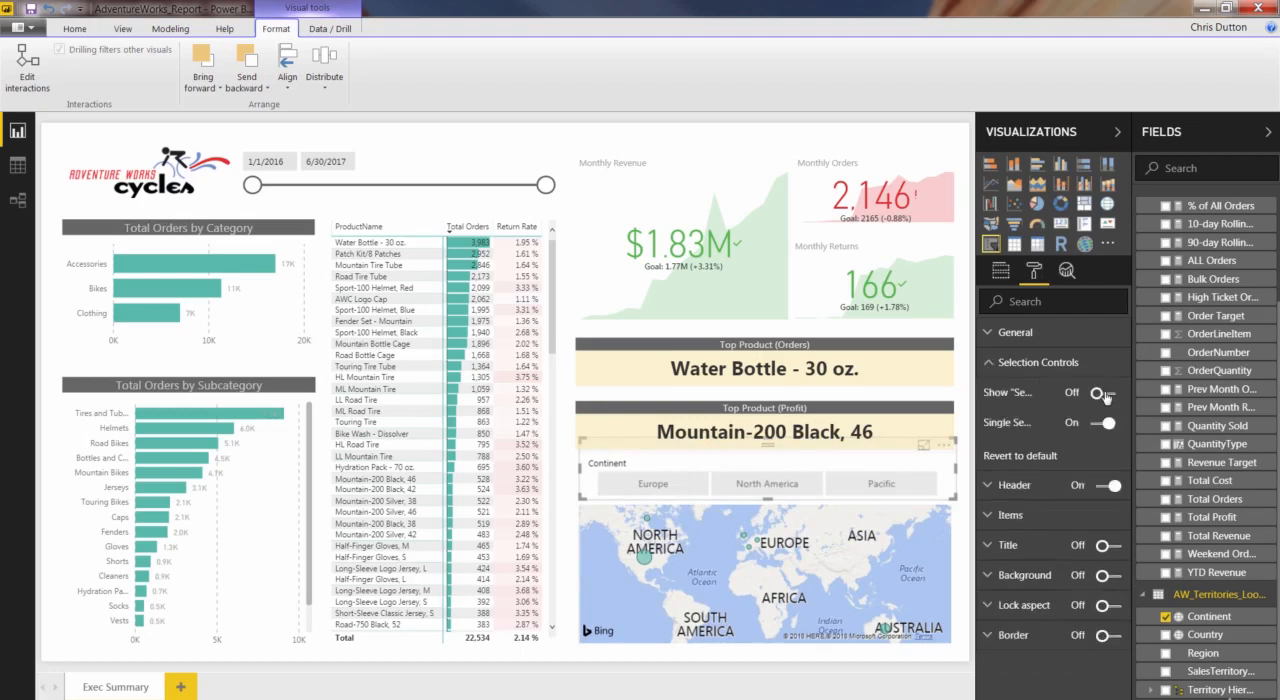
left_click(1104, 392)
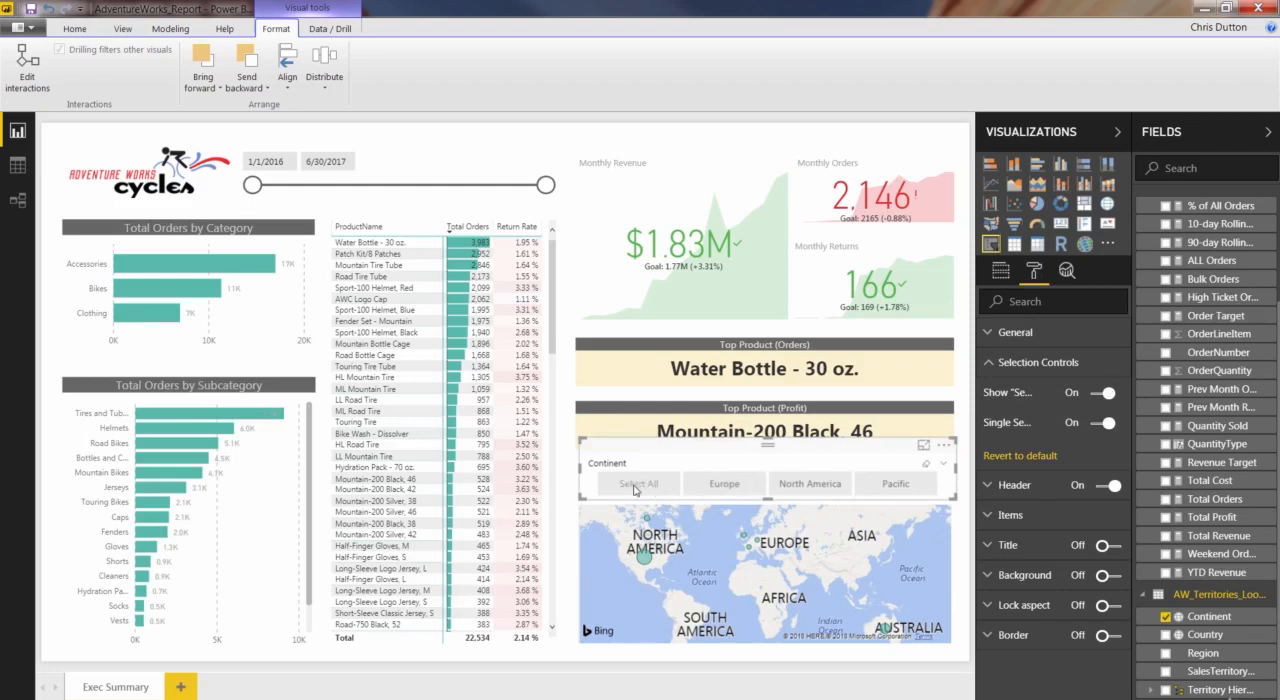
mouse_move(922, 490)
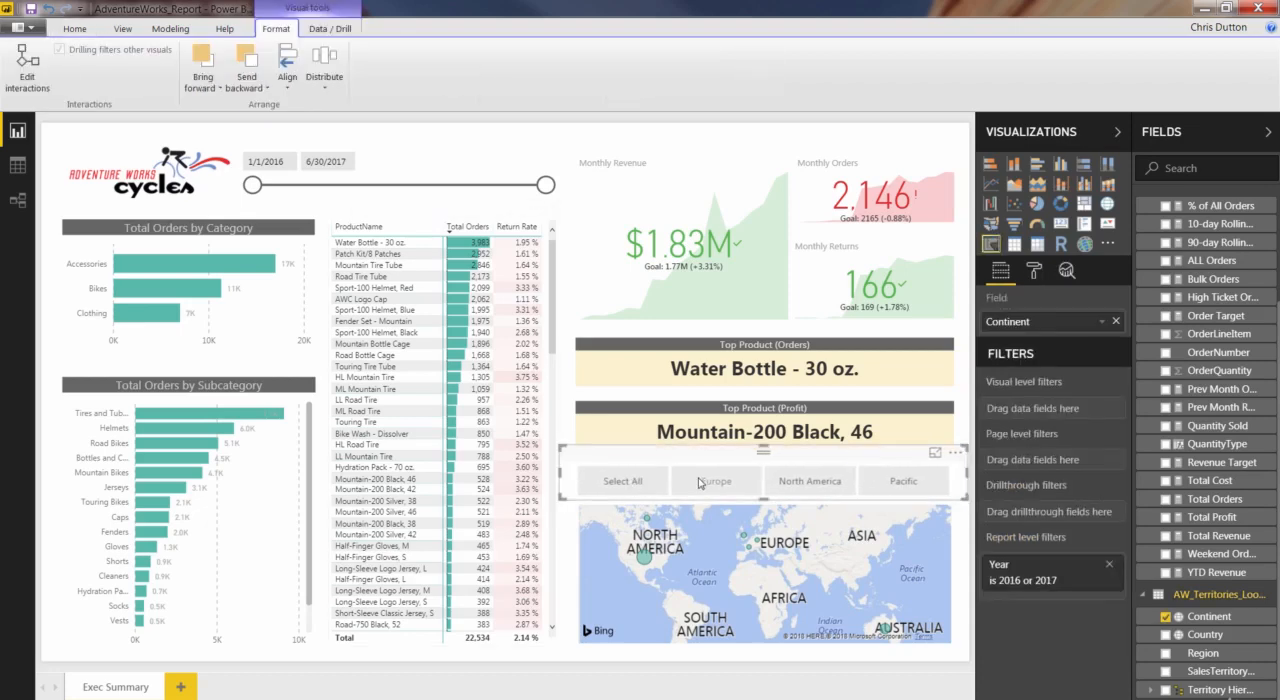
left_click(716, 480)
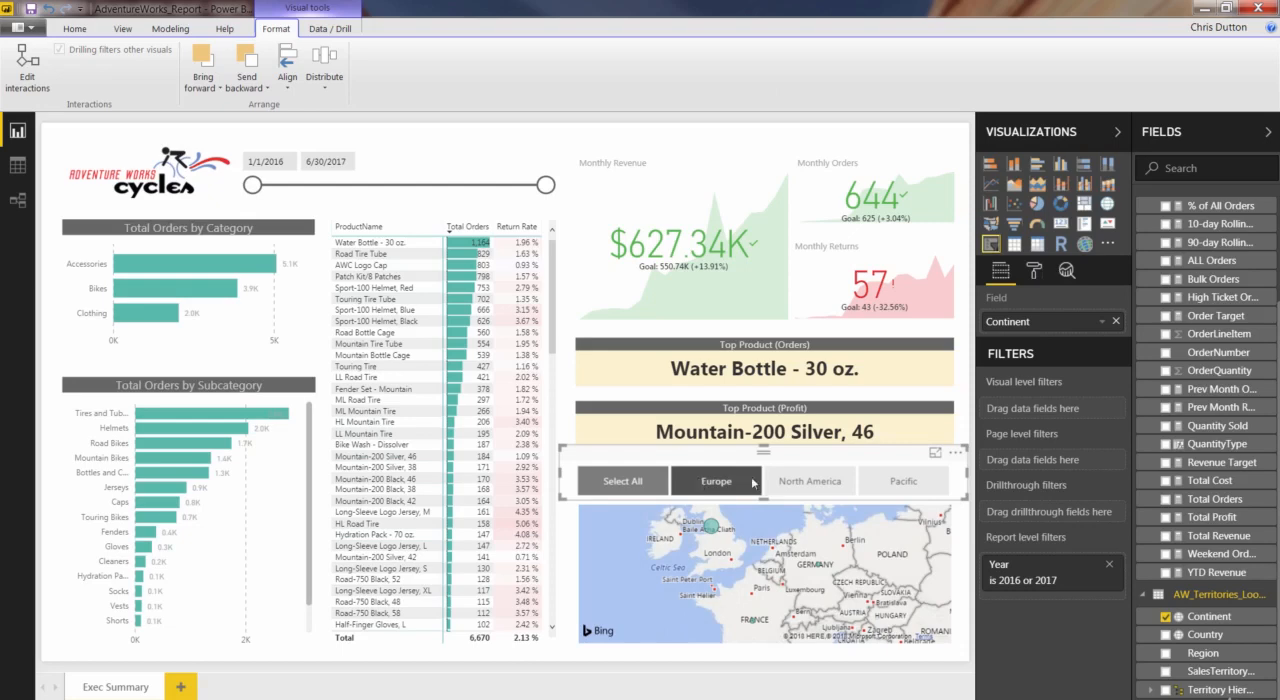
left_click(808, 480)
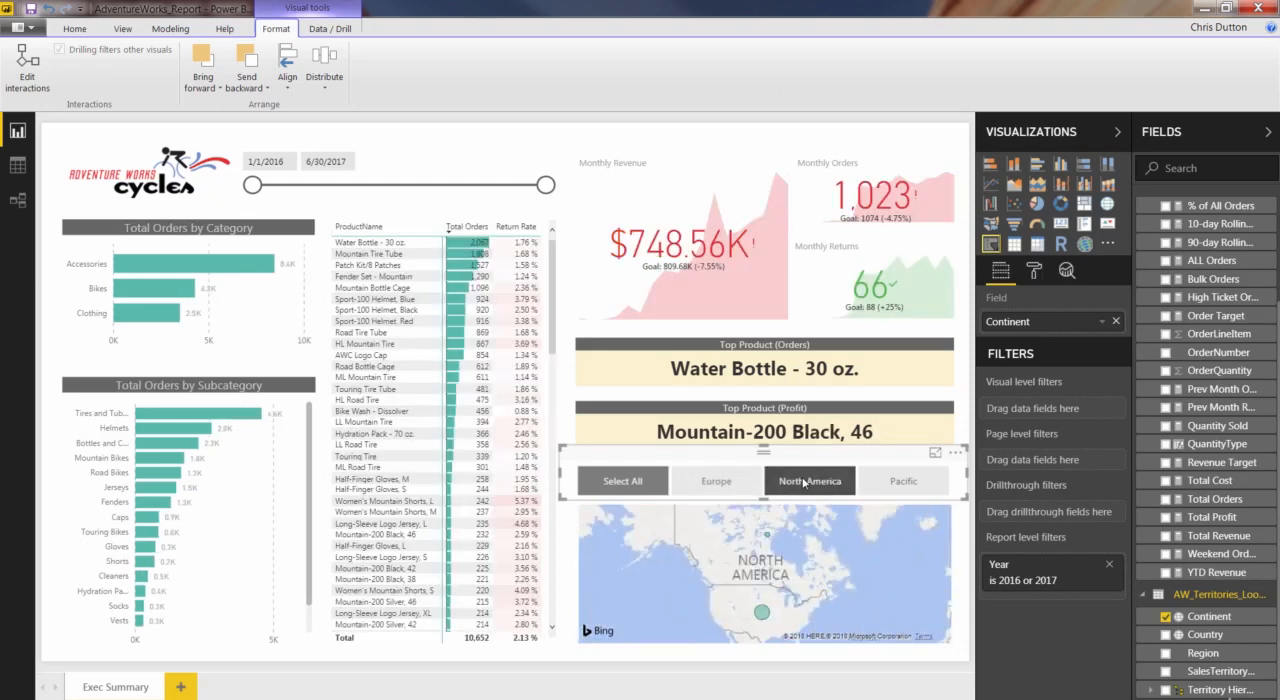
left_click(900, 480)
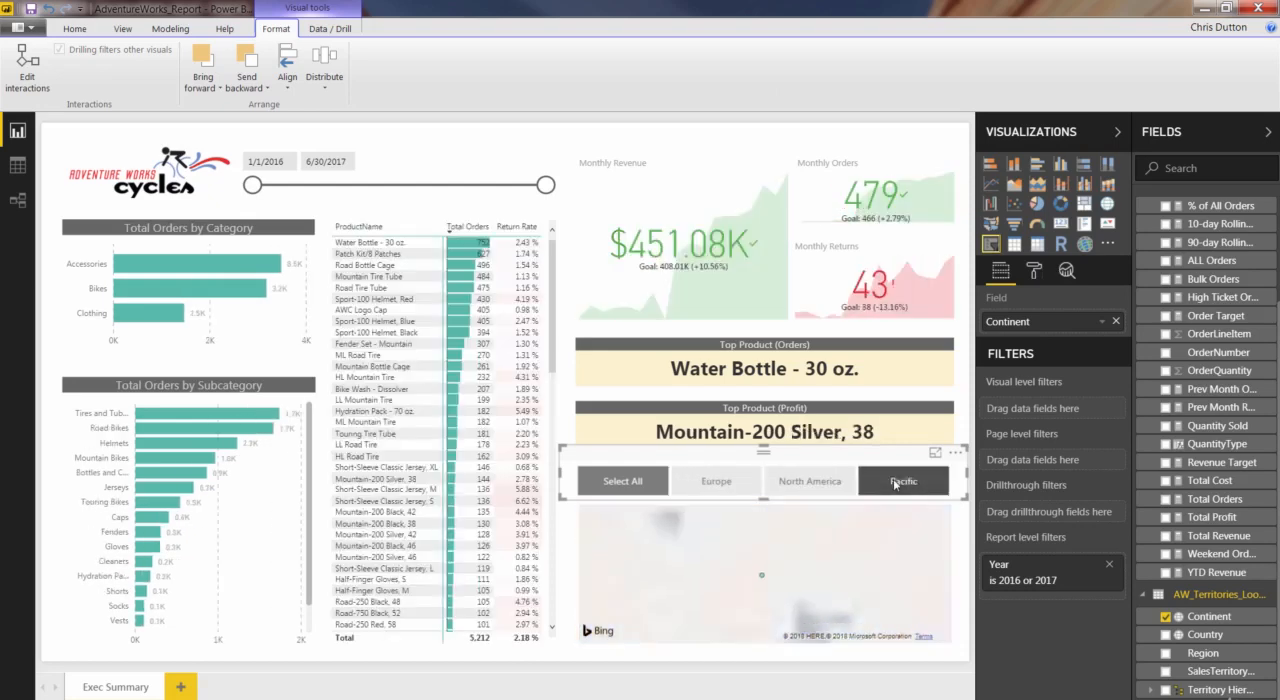
left_click(902, 480)
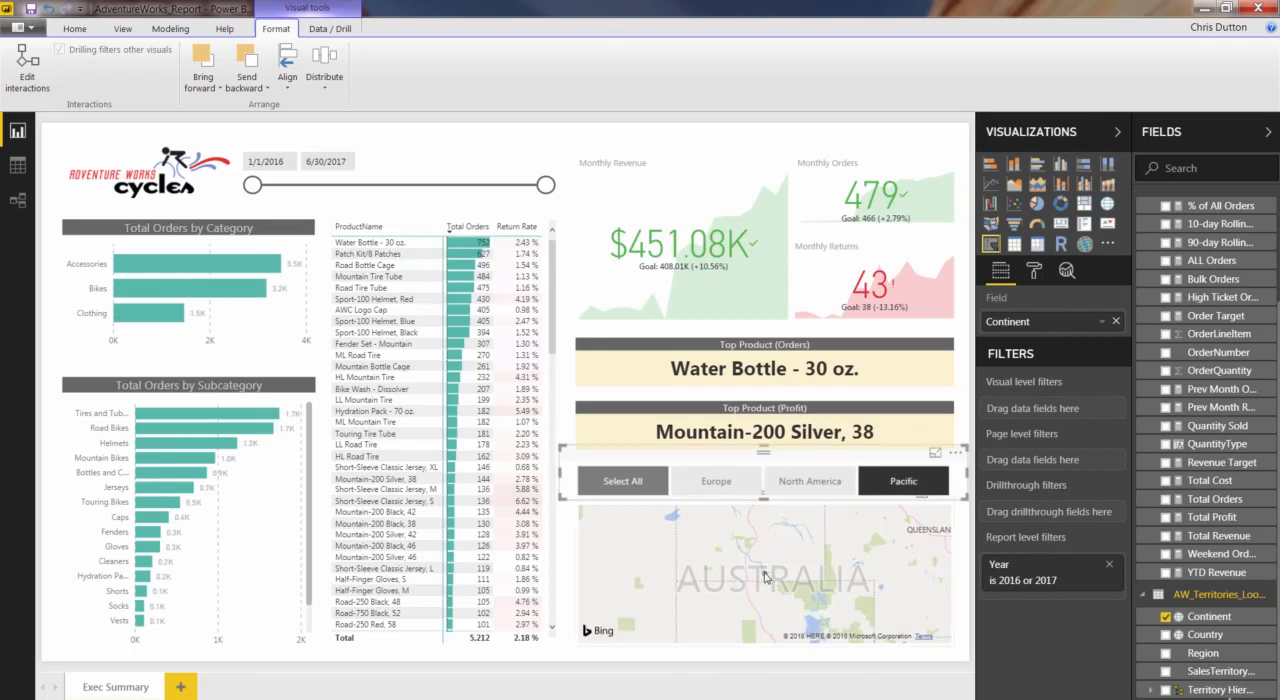
mouse_move(764, 576)
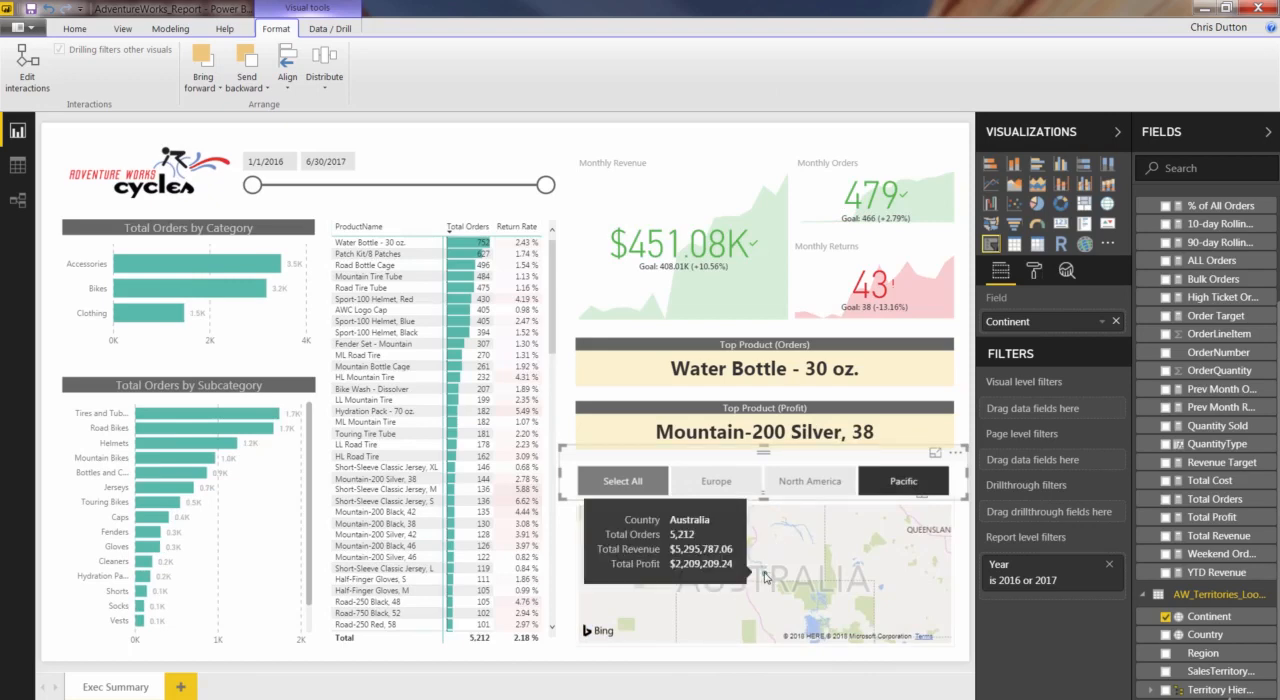
left_click(810, 480)
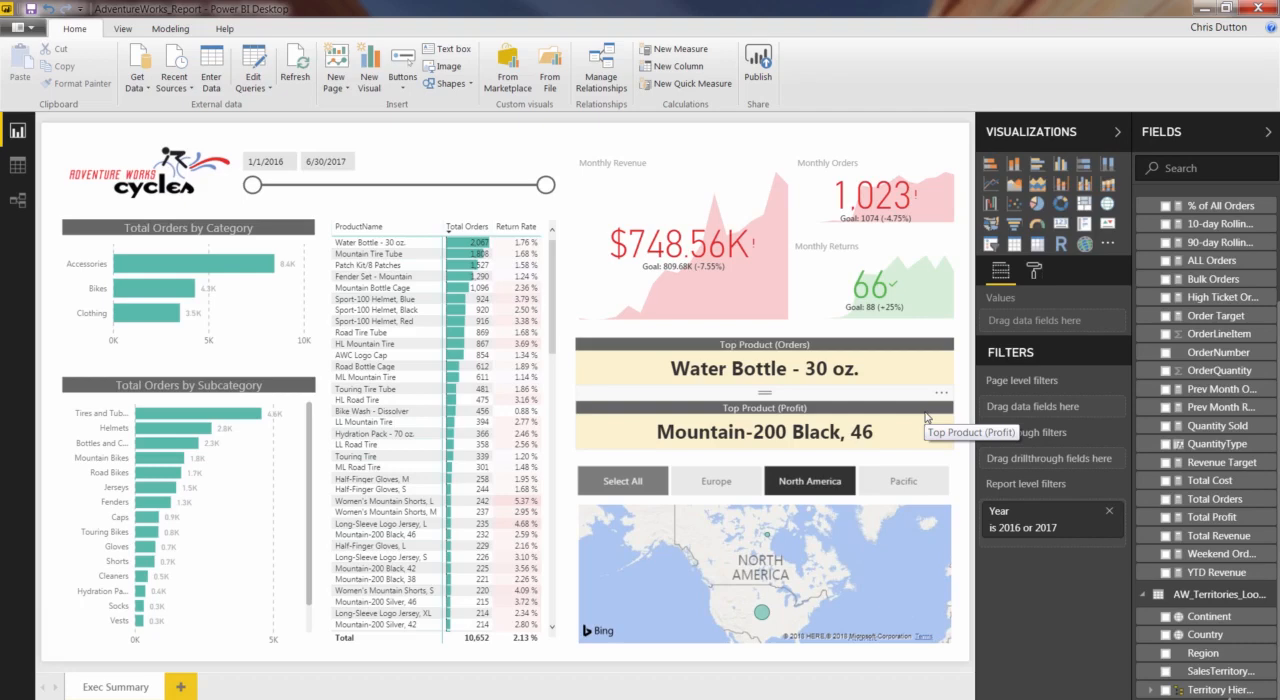
left_click(904, 480)
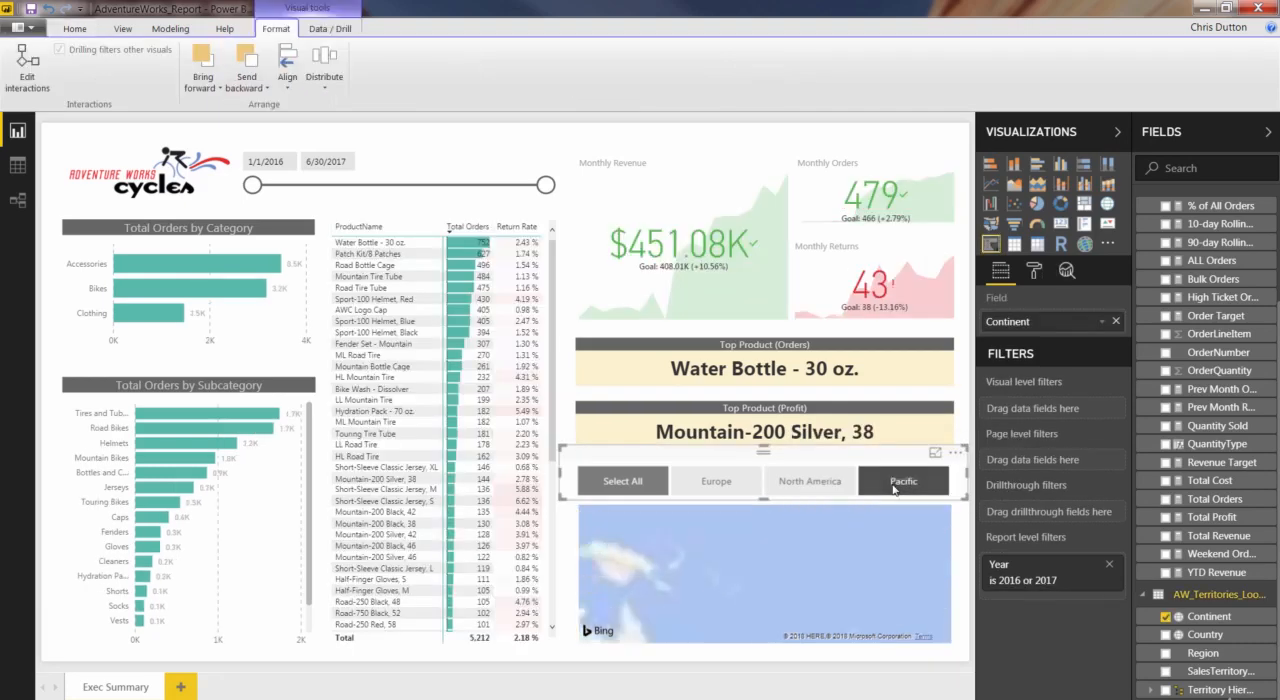
left_click(808, 480)
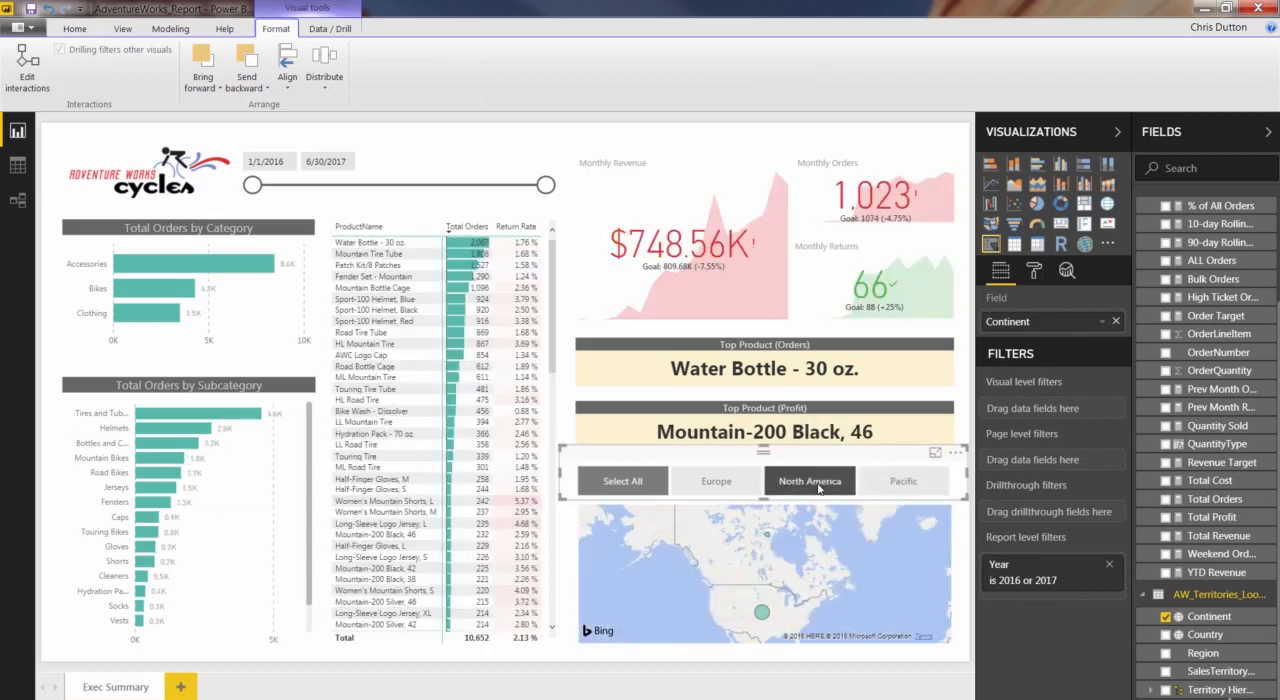
left_click(716, 480)
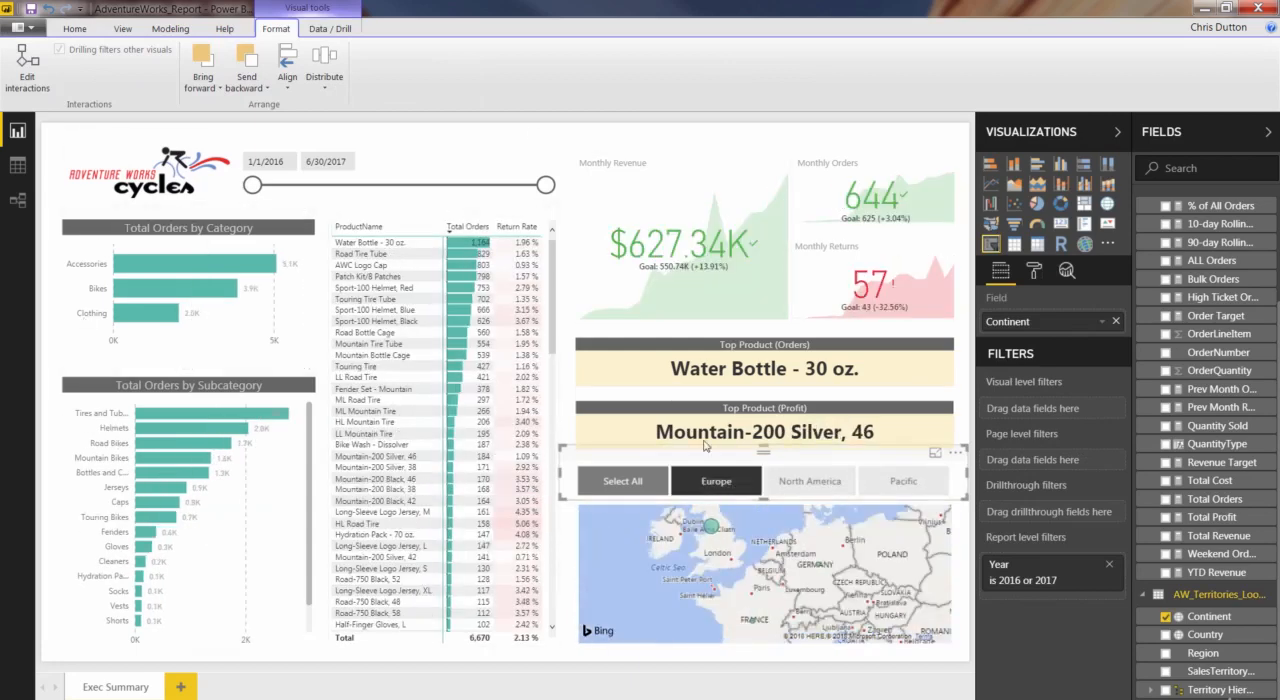
left_click(808, 480)
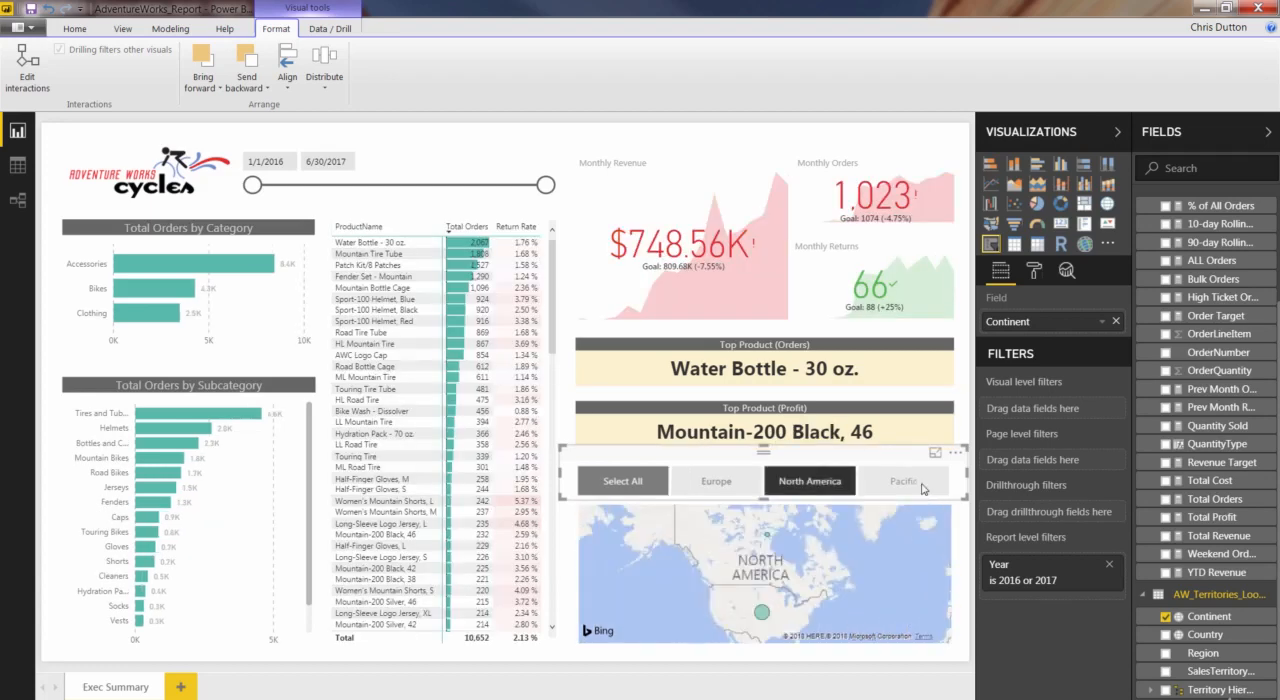
left_click(902, 480)
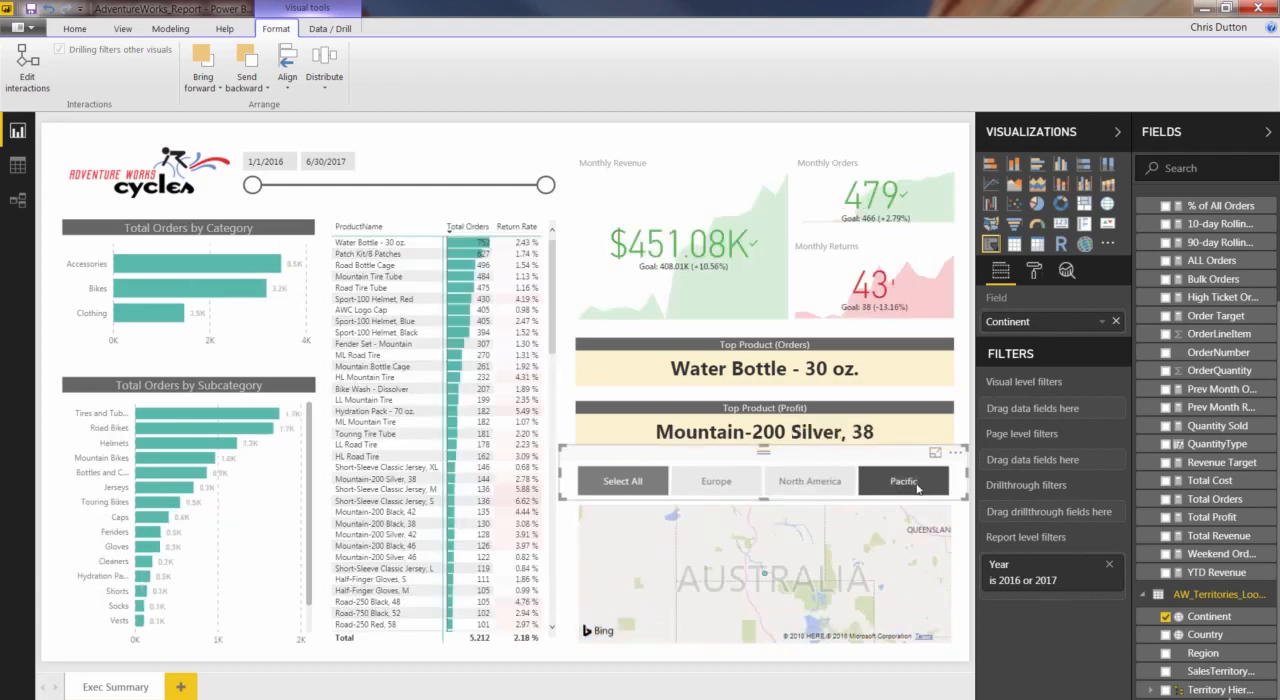
left_click(622, 480)
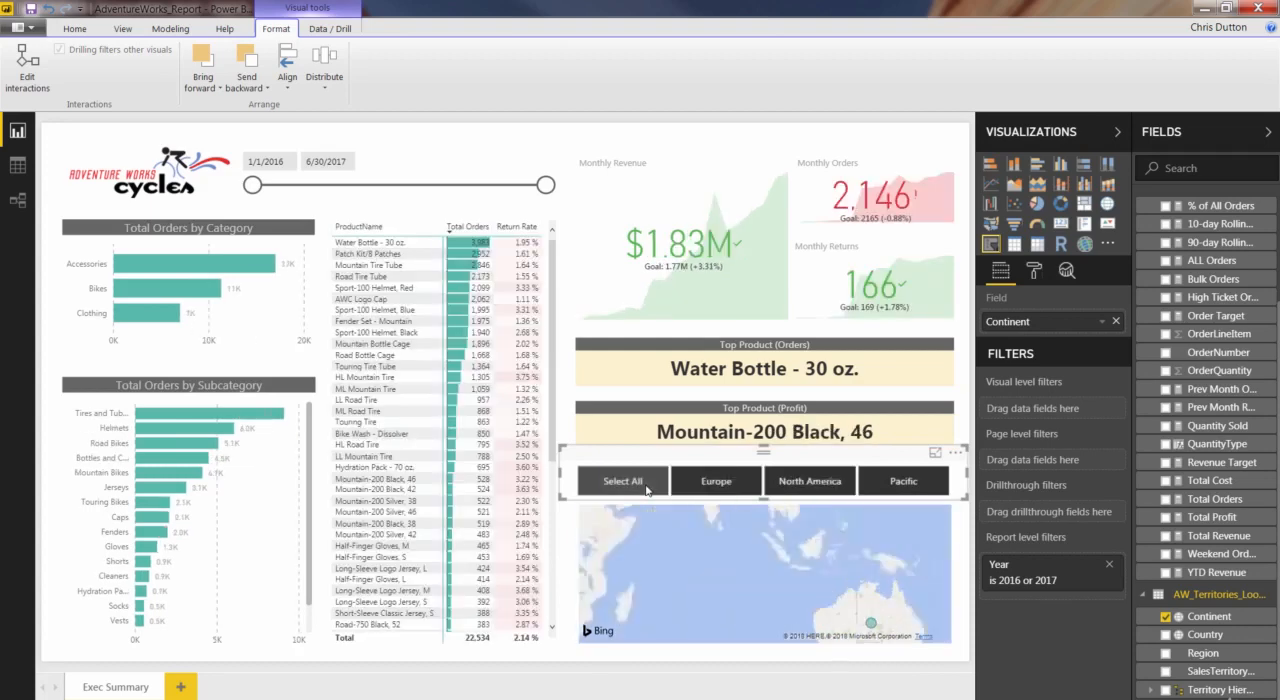